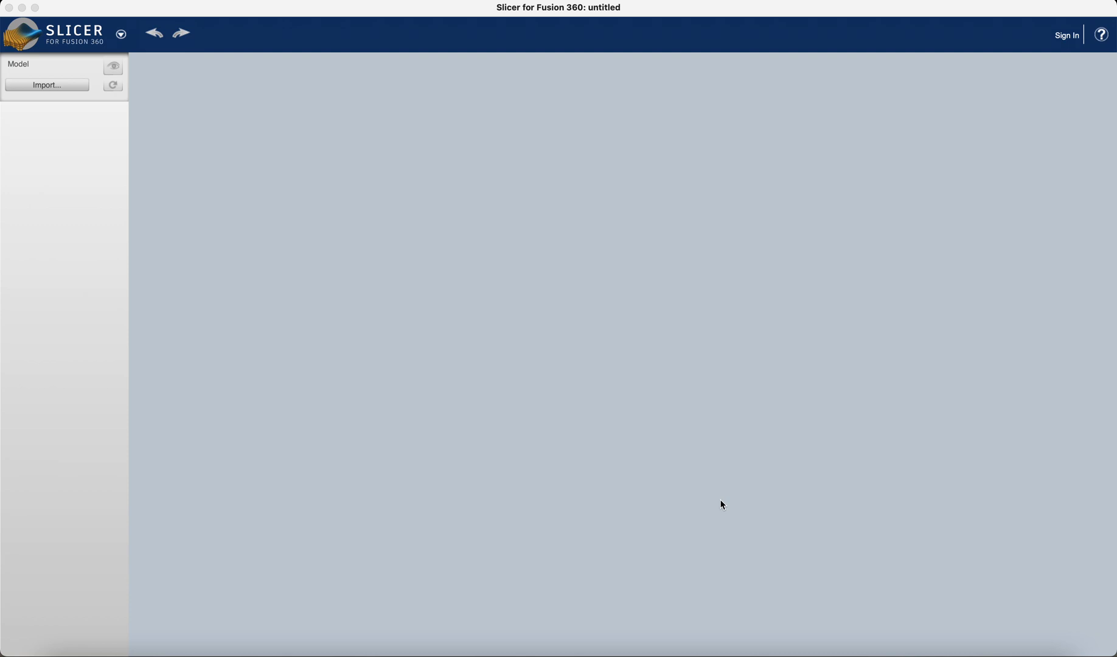
{"action": "mouse_move", "coordinate": [229, 171]}
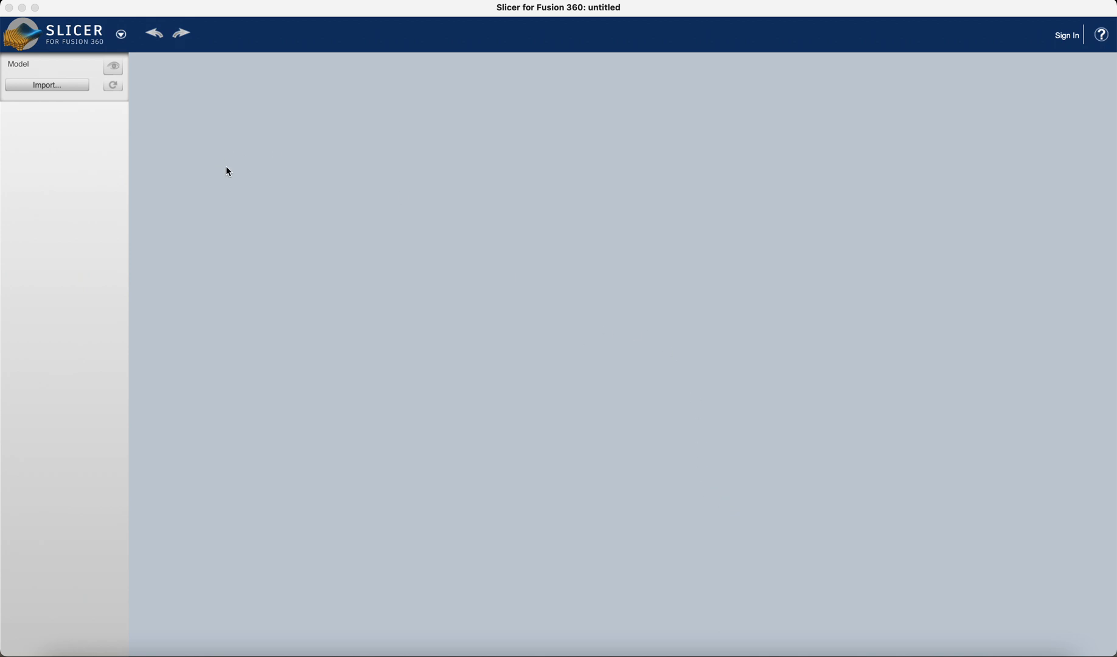
{"action": "mouse_move", "coordinate": [444, 219]}
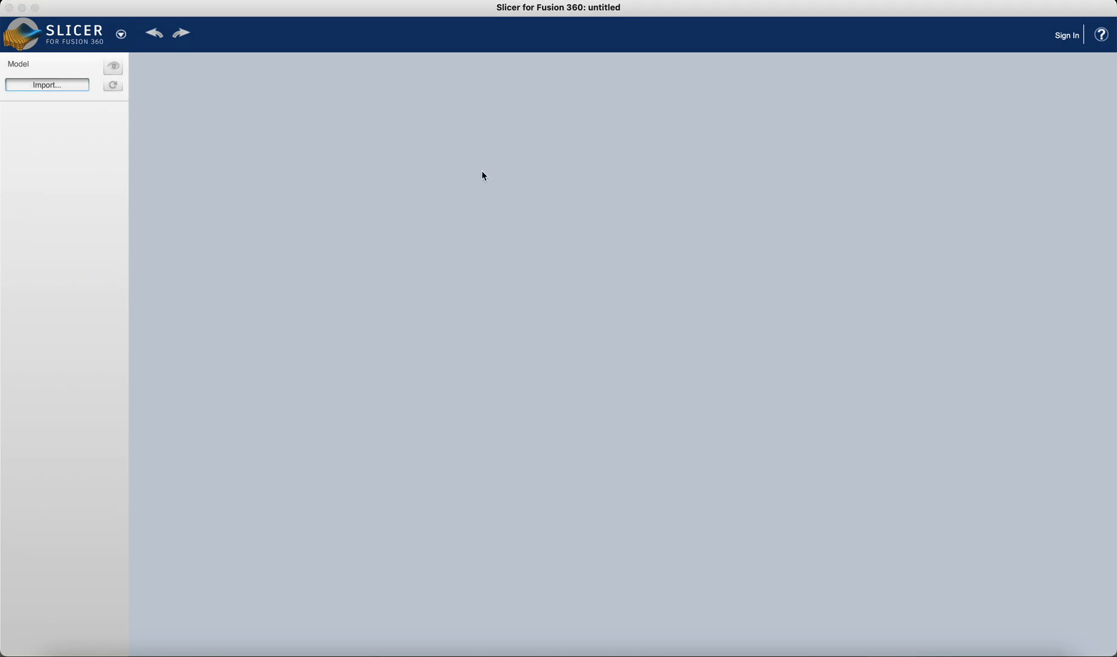
Import 3d bear blender.obj and zoom in to inspect the bear model
{"action": "left_click", "coordinate": [47, 84]}
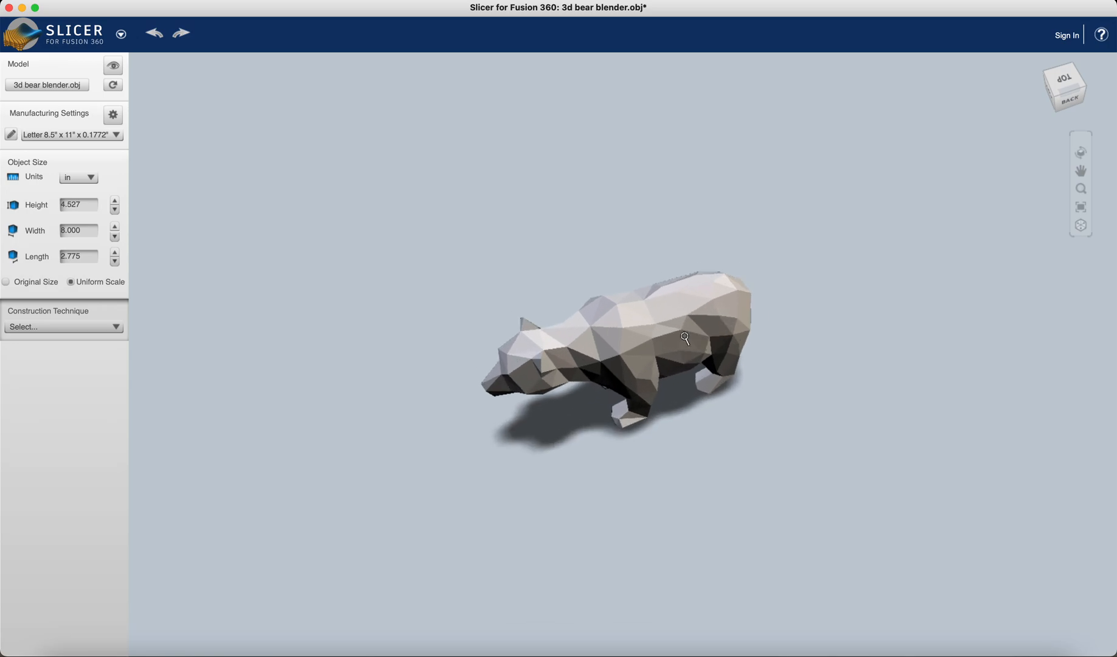
{"action": "scroll", "scroll_direction": "up", "scroll_amount": 3}
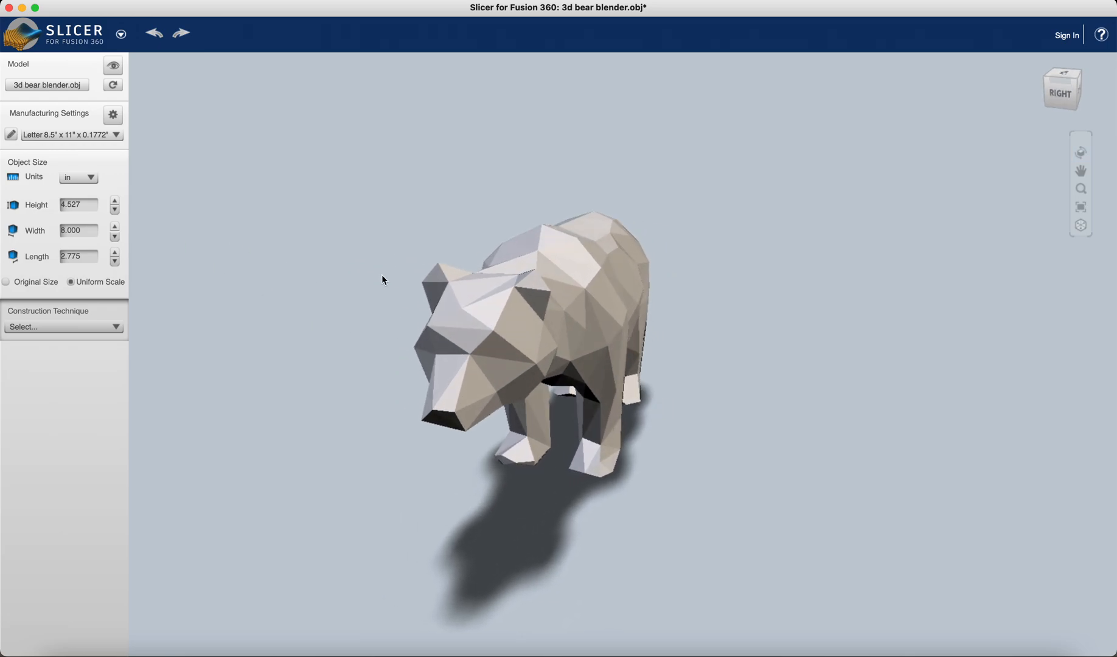
{"action": "mouse_move", "coordinate": [124, 167]}
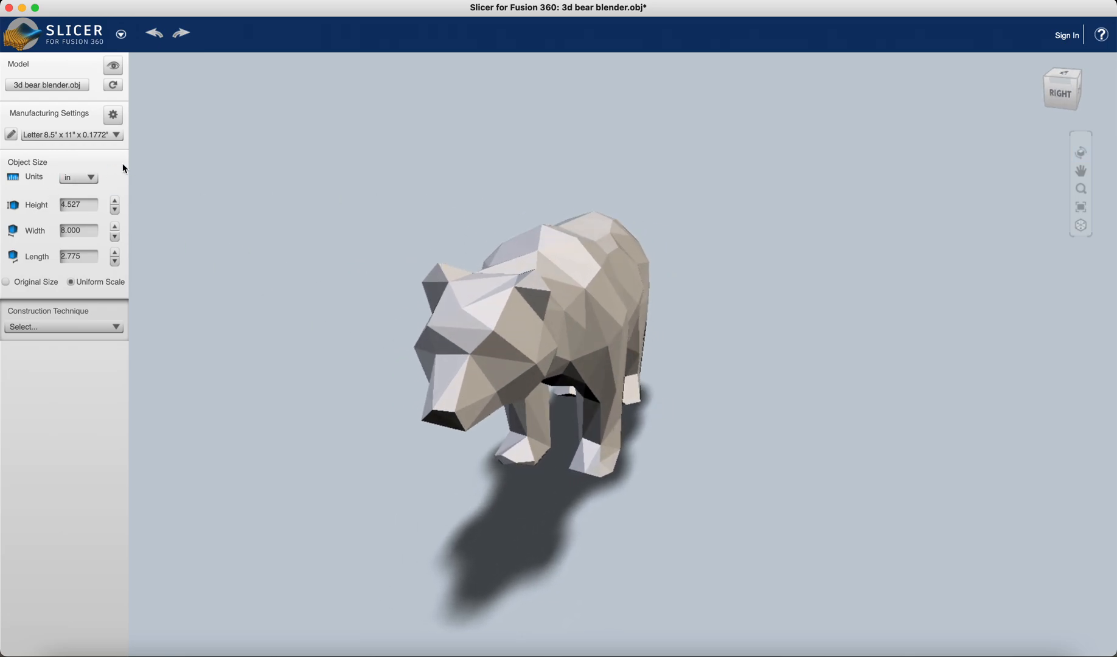
{"action": "mouse_move", "coordinate": [28, 311]}
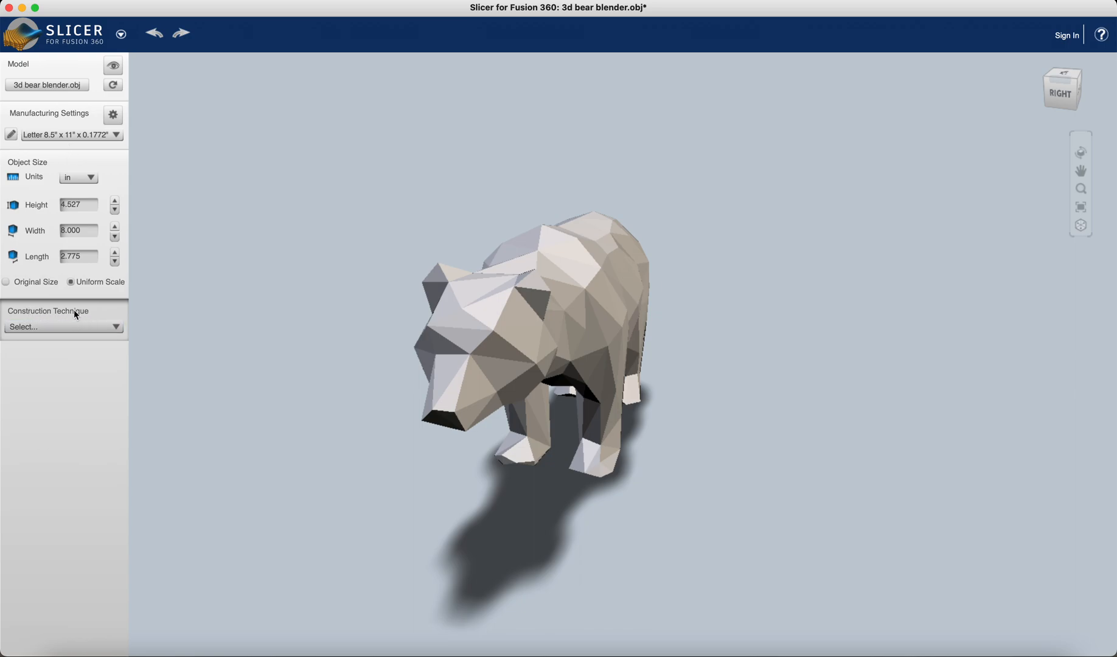
Switch the construction technique to Folded Panels, yielding 4 parts on 2 sheets
{"action": "left_click", "coordinate": [63, 326]}
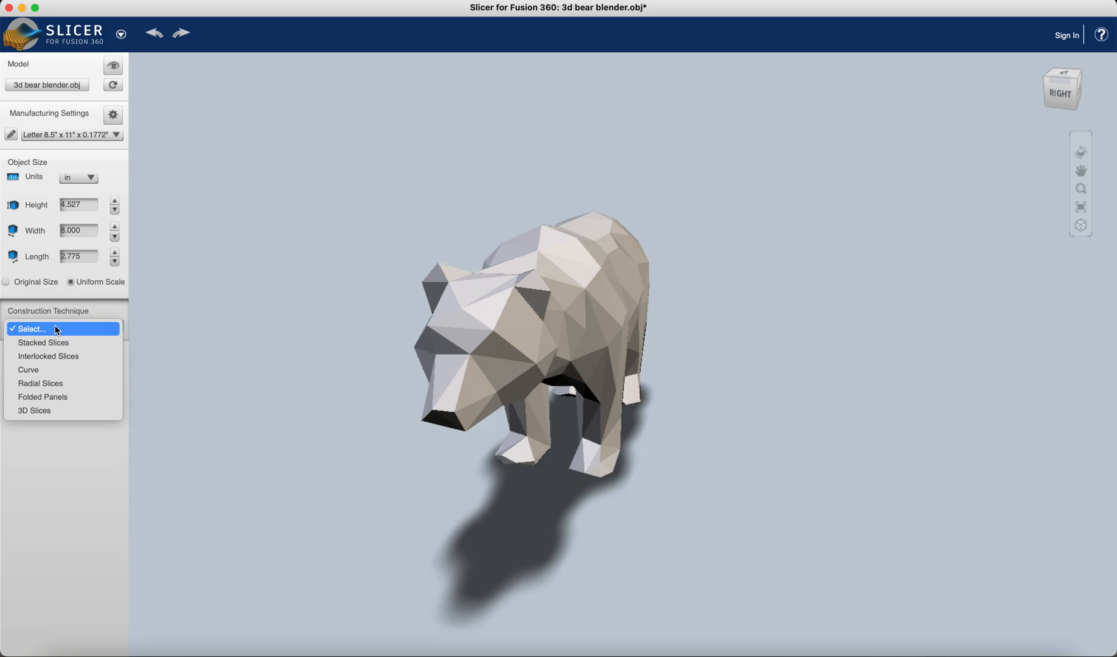
{"action": "mouse_move", "coordinate": [63, 397]}
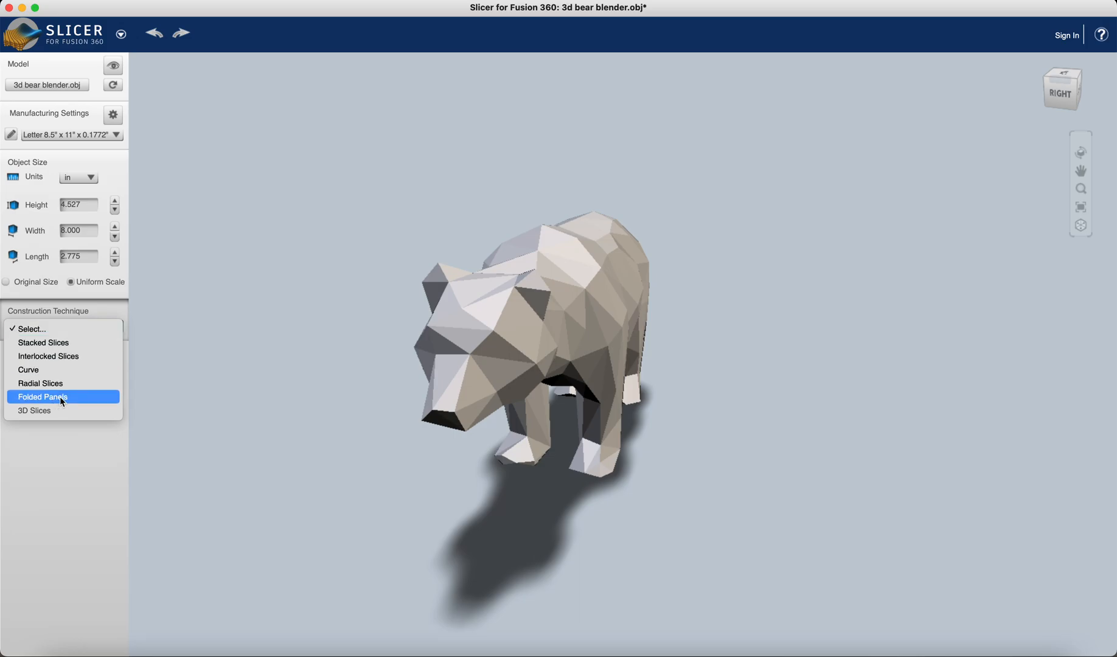
{"action": "left_click", "coordinate": [42, 397]}
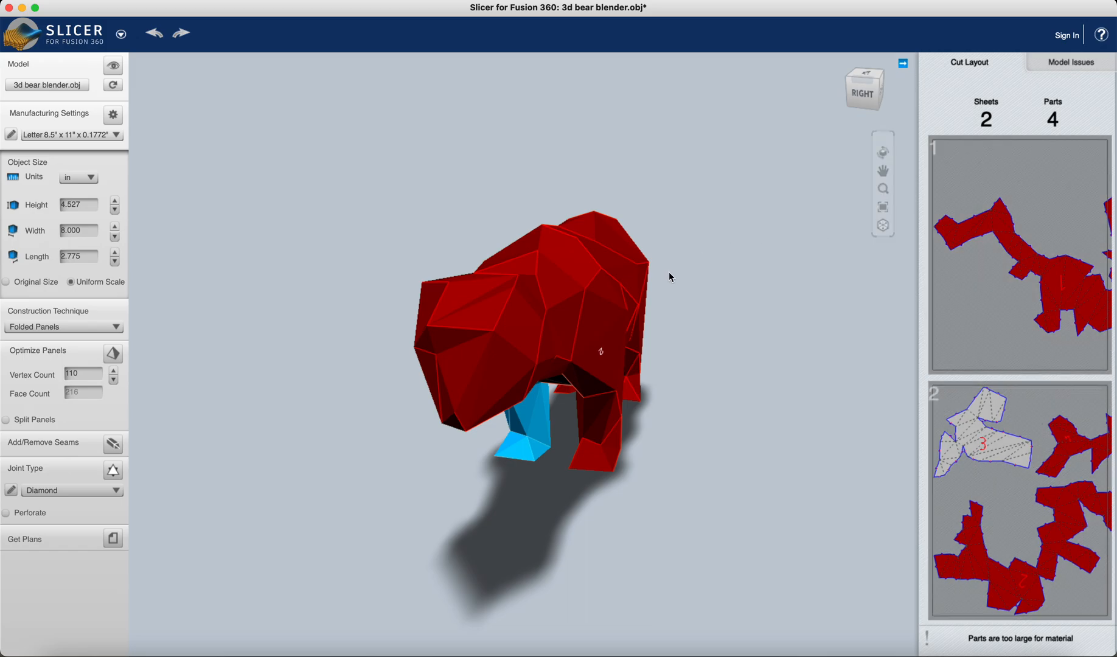
{"action": "mouse_move", "coordinate": [149, 425]}
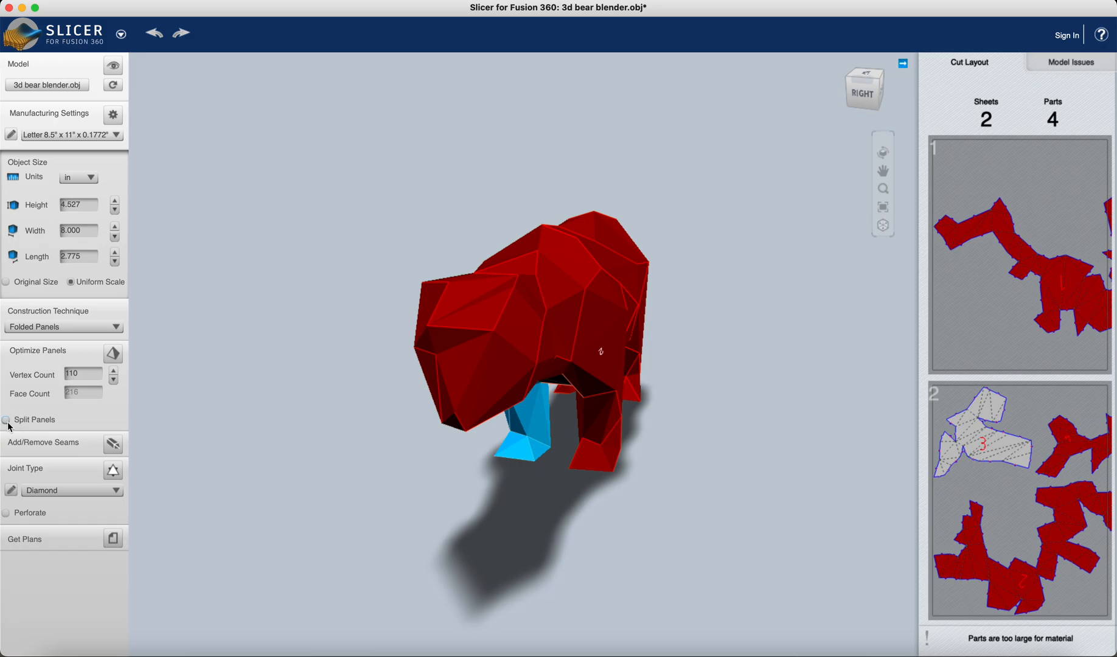
Turn on Split Panels to break the bear into 216 triangular parts
{"action": "left_click", "coordinate": [8, 420]}
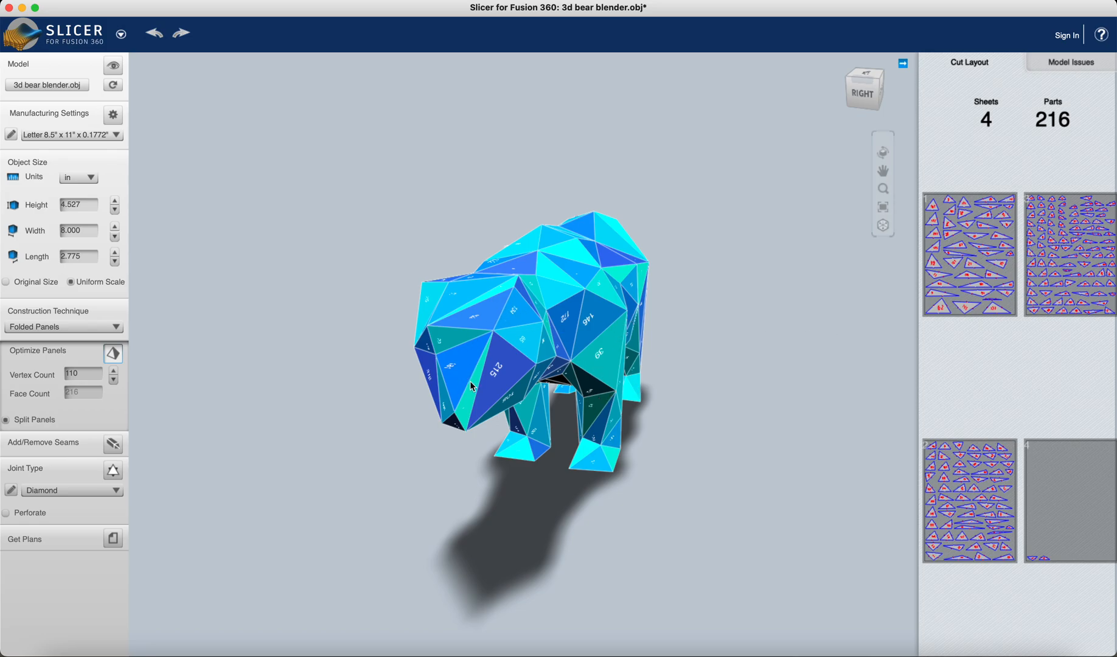
{"action": "mouse_move", "coordinate": [755, 325]}
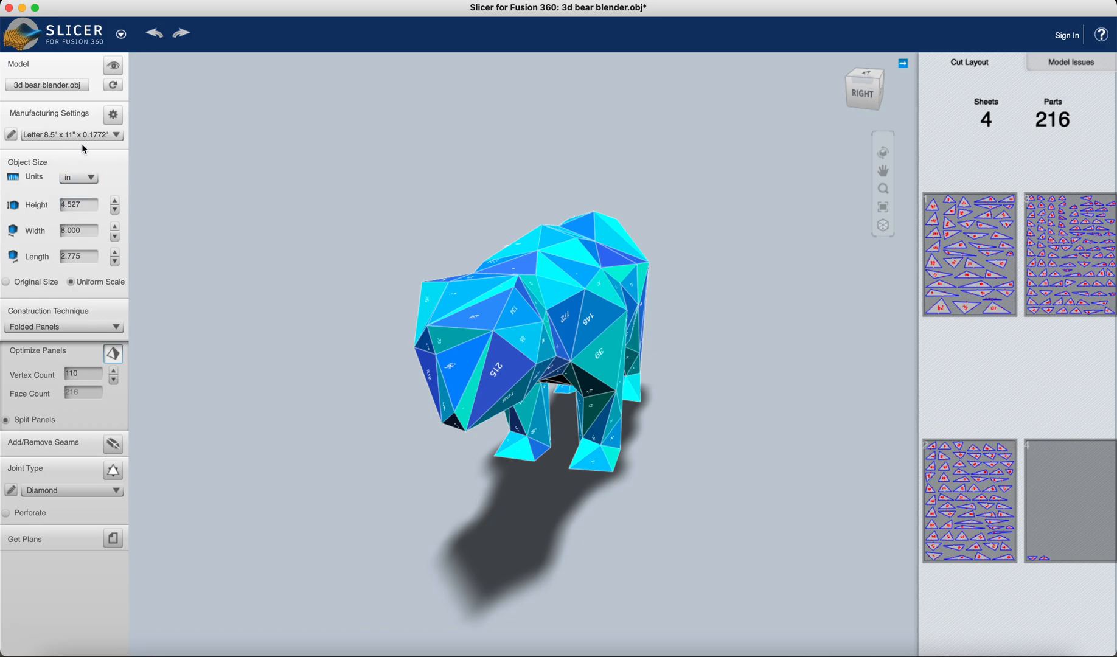
{"action": "mouse_move", "coordinate": [199, 233]}
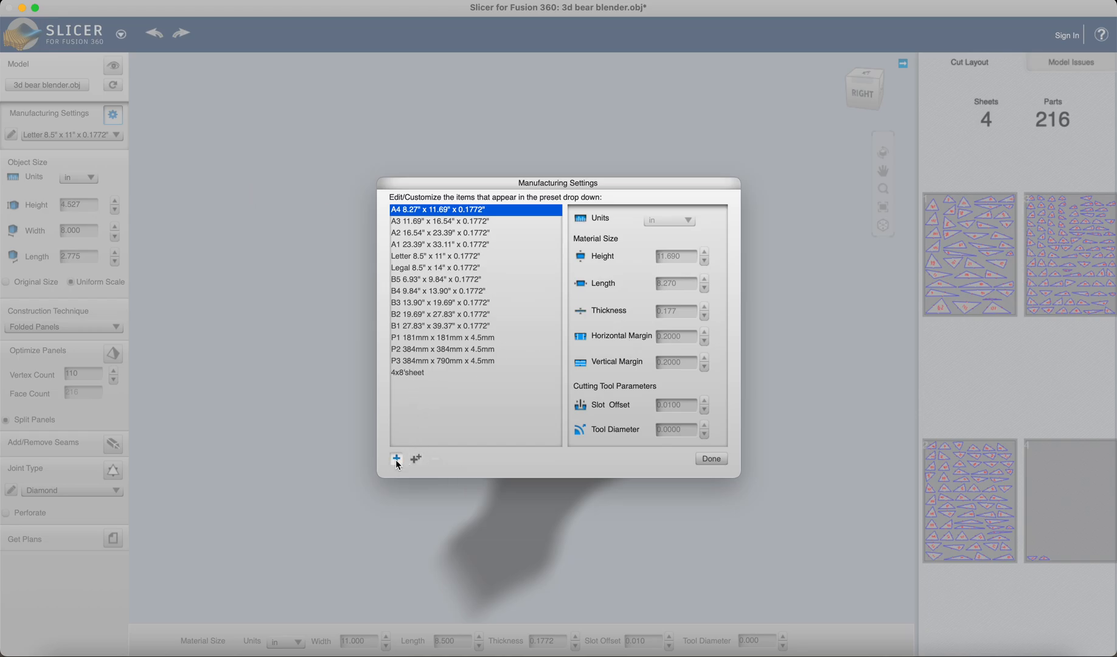
Add the unnamed_0 material preset and enter its 48 x 96 inch sheet size
{"action": "left_click", "coordinate": [395, 459]}
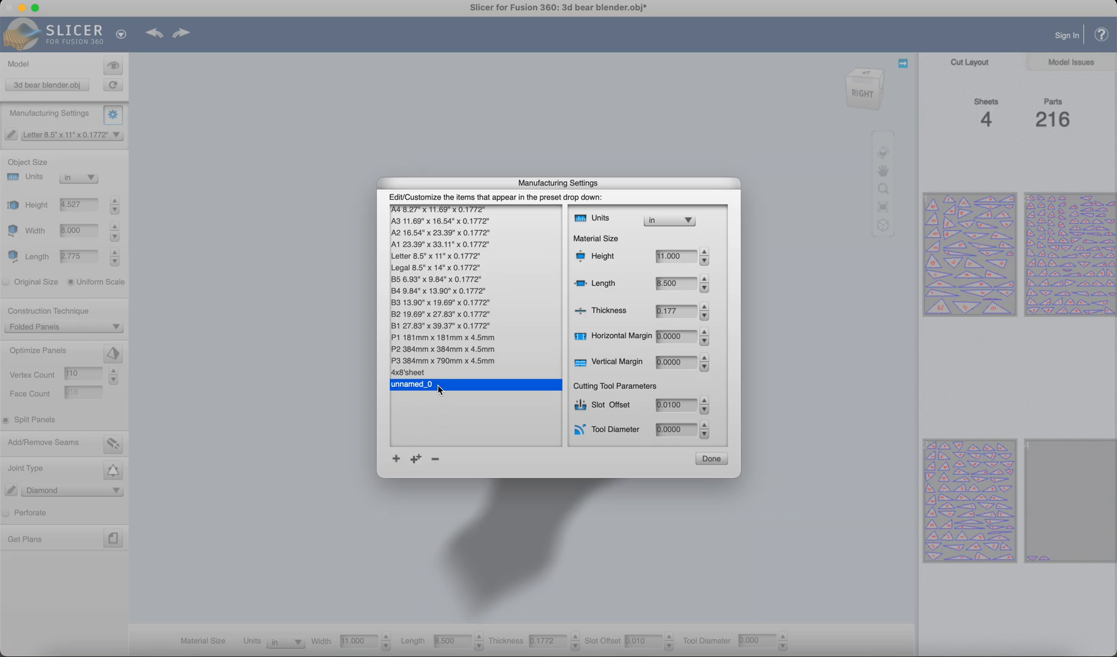
{"action": "mouse_move", "coordinate": [414, 402]}
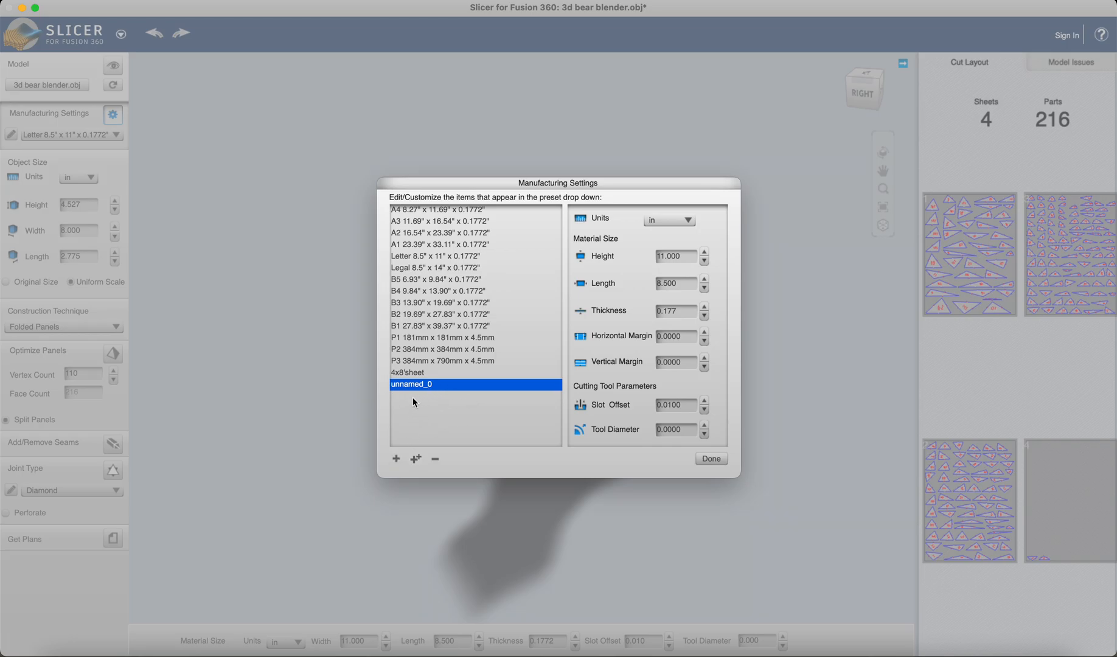
{"action": "mouse_move", "coordinate": [417, 192]}
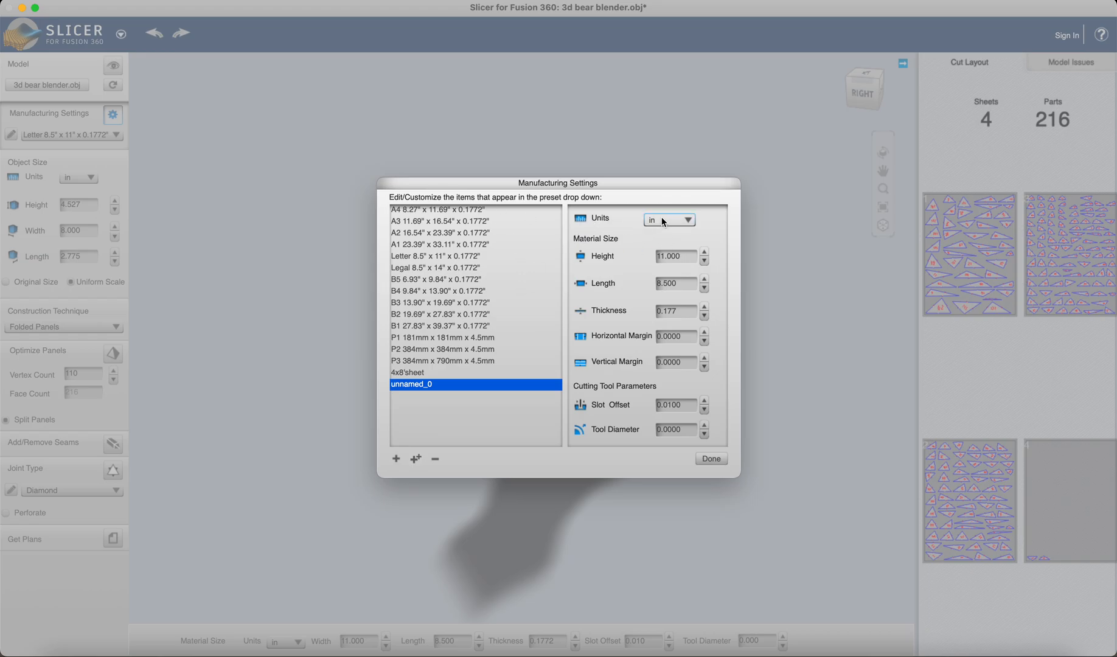
{"action": "left_click", "coordinate": [674, 256]}
{"action": "type", "text": "48.000"}
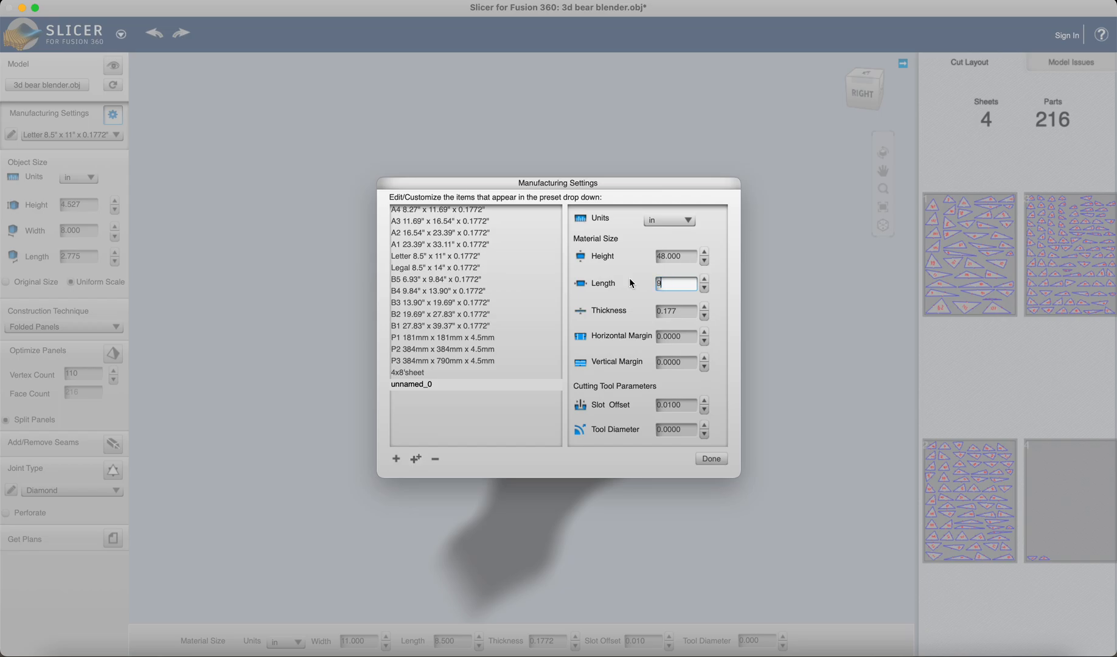
{"action": "type", "text": "96.000"}
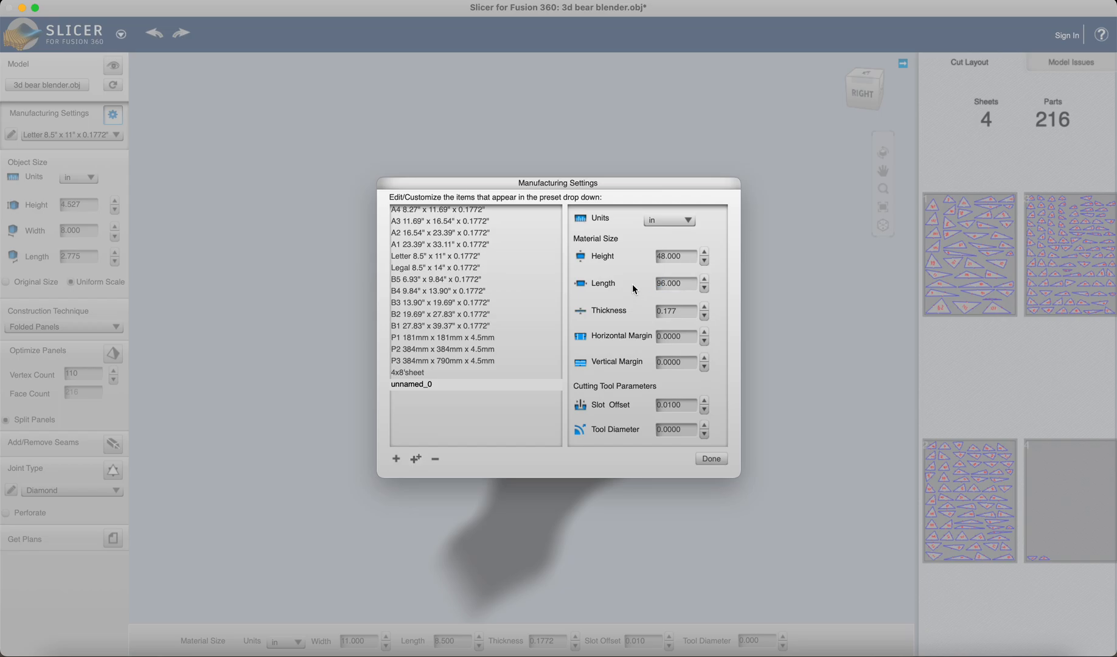
{"action": "mouse_move", "coordinate": [650, 335]}
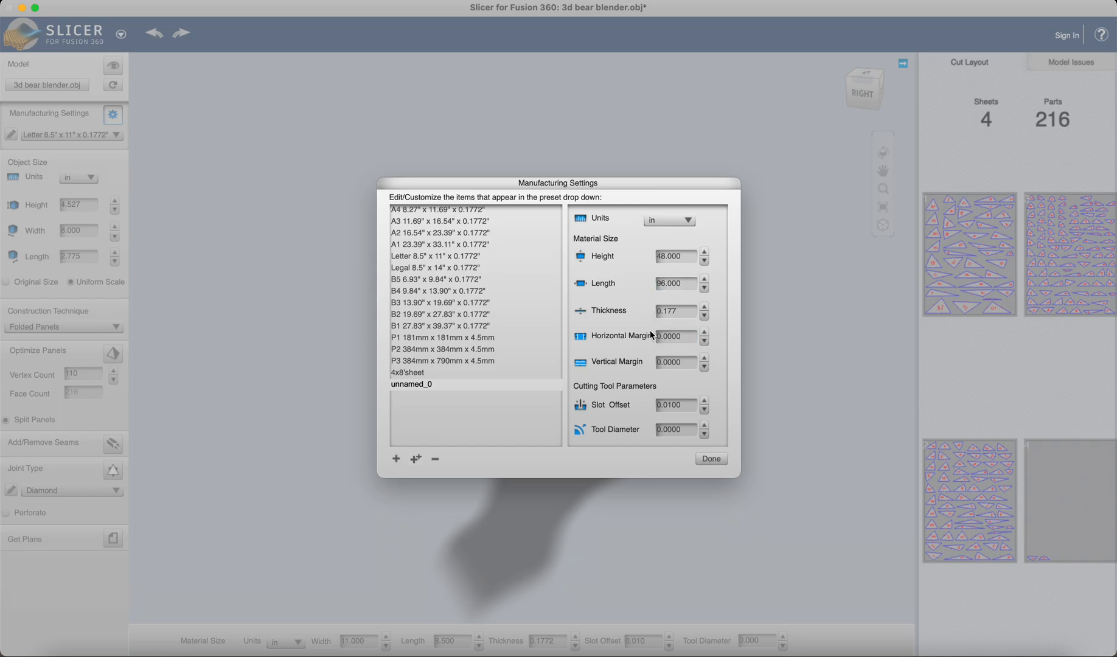
{"action": "mouse_move", "coordinate": [614, 451]}
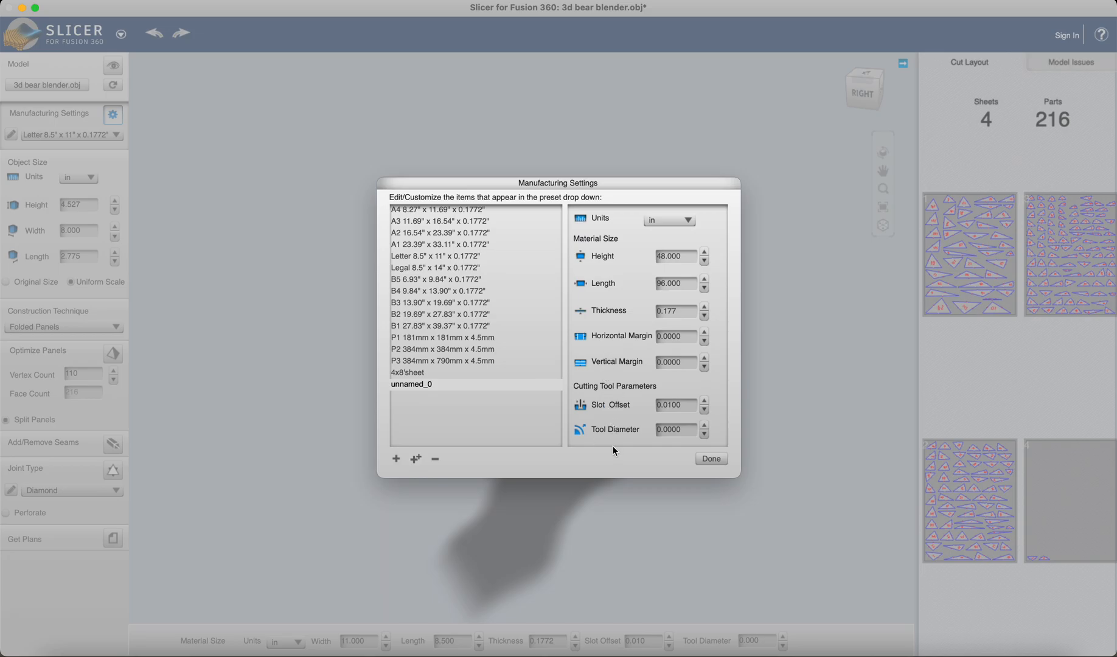
{"action": "mouse_move", "coordinate": [431, 387]}
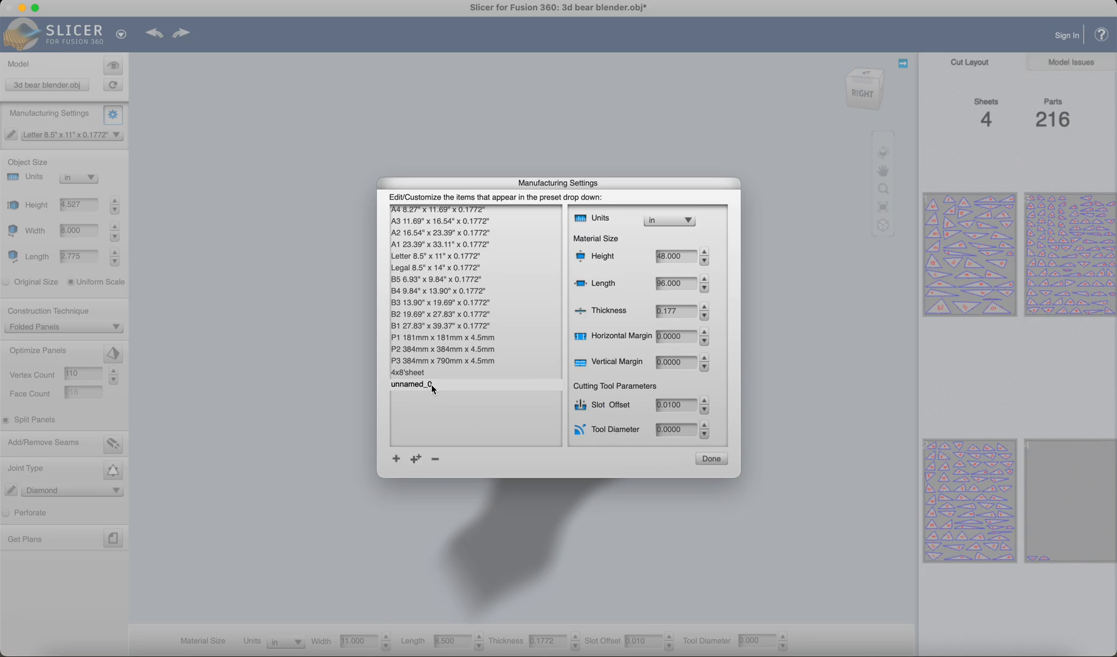
Rename the unnamed_0 preset to '4by8sheet' and close Manufacturing Settings
{"action": "left_click", "coordinate": [410, 384]}
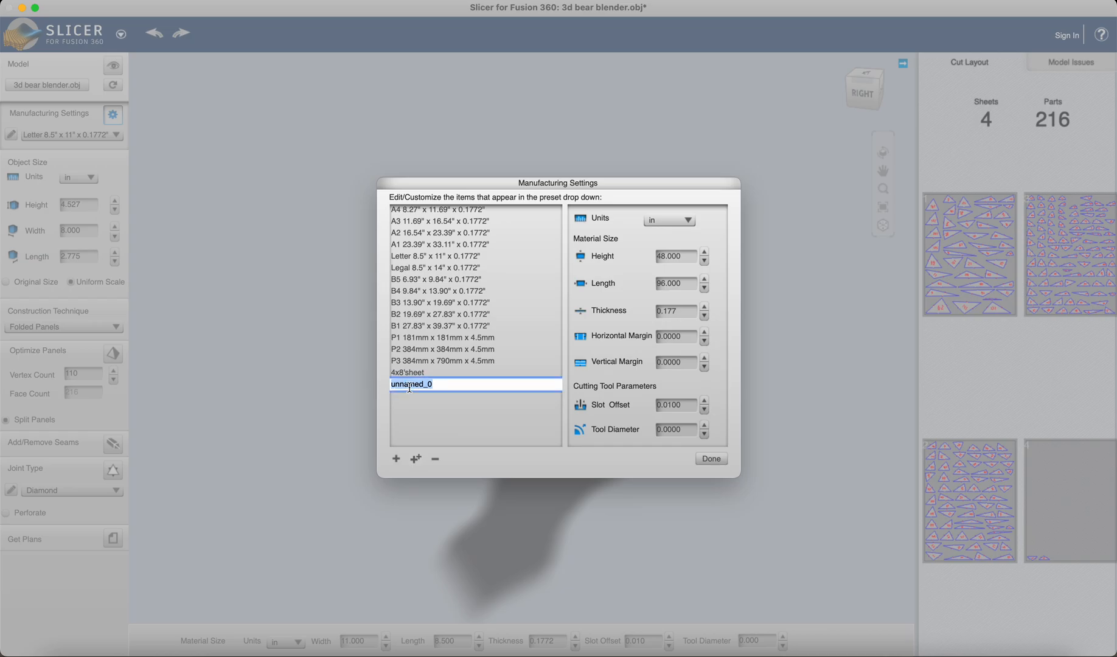
{"action": "type", "text": "4by"}
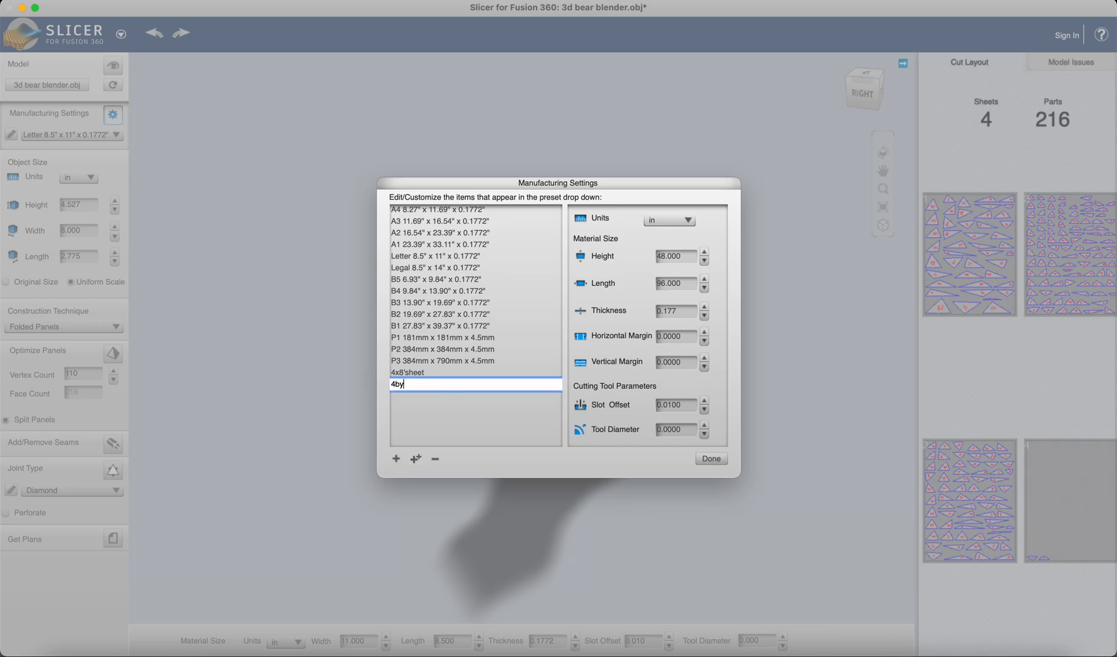
{"action": "type", "text": "8"}
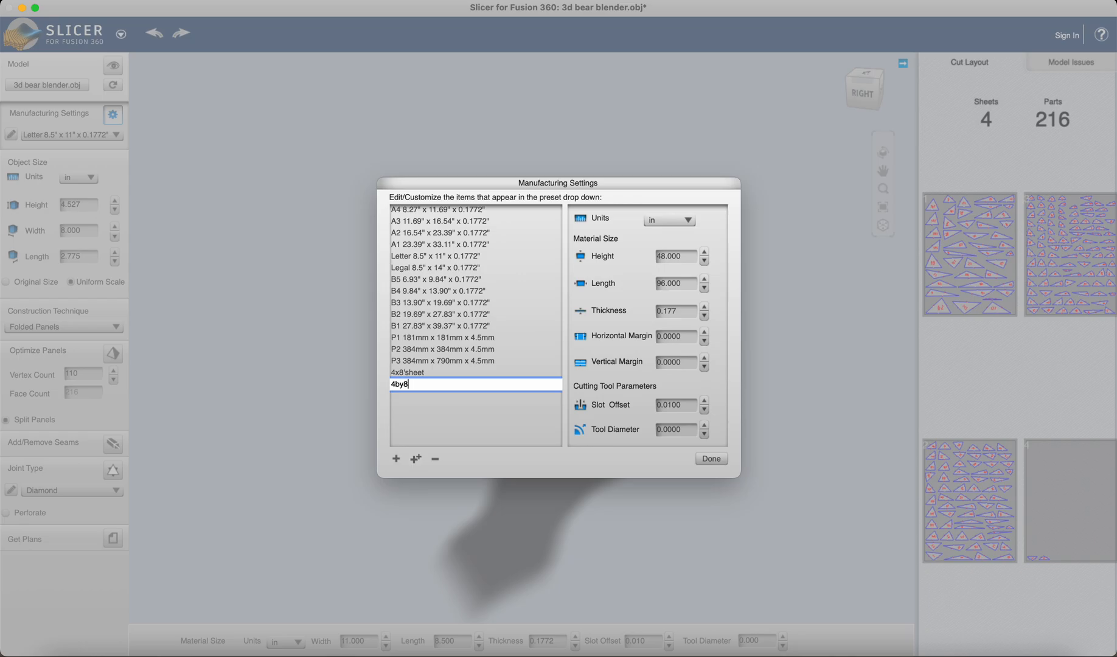
{"action": "type", "text": "sheet"}
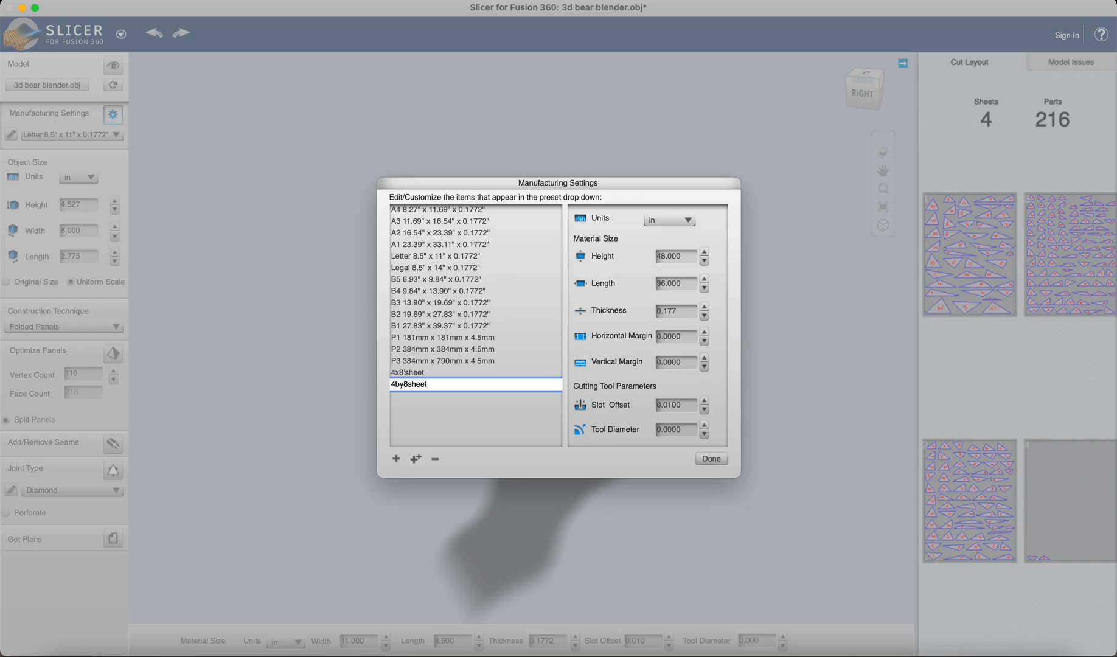
{"action": "mouse_move", "coordinate": [461, 407]}
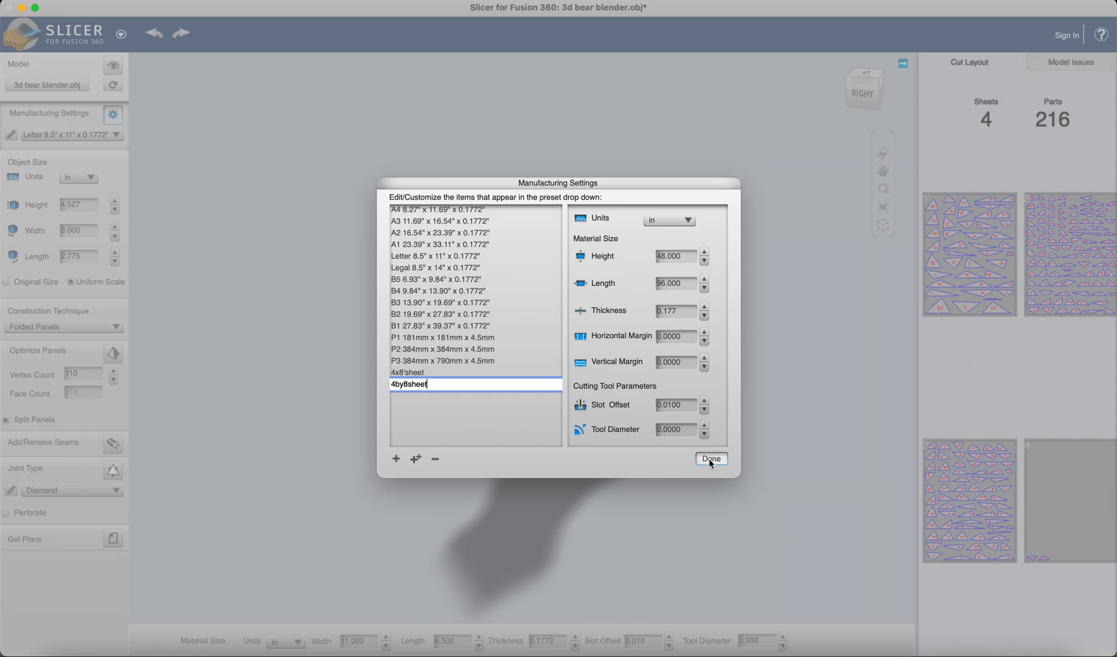
{"action": "left_click", "coordinate": [710, 458]}
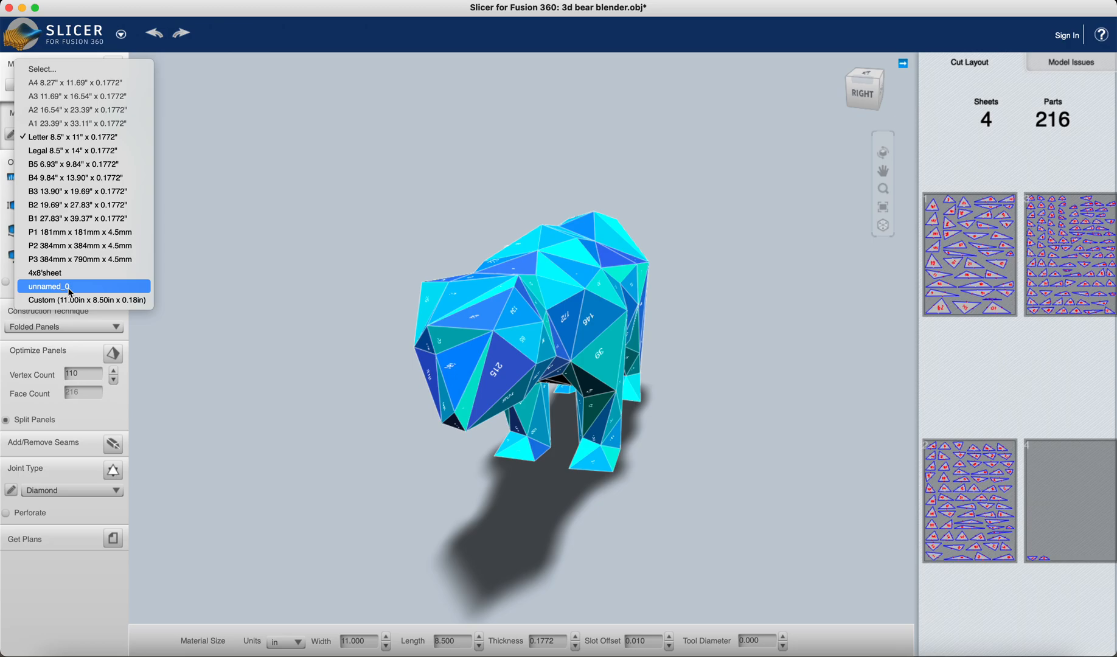
{"action": "mouse_move", "coordinate": [68, 287]}
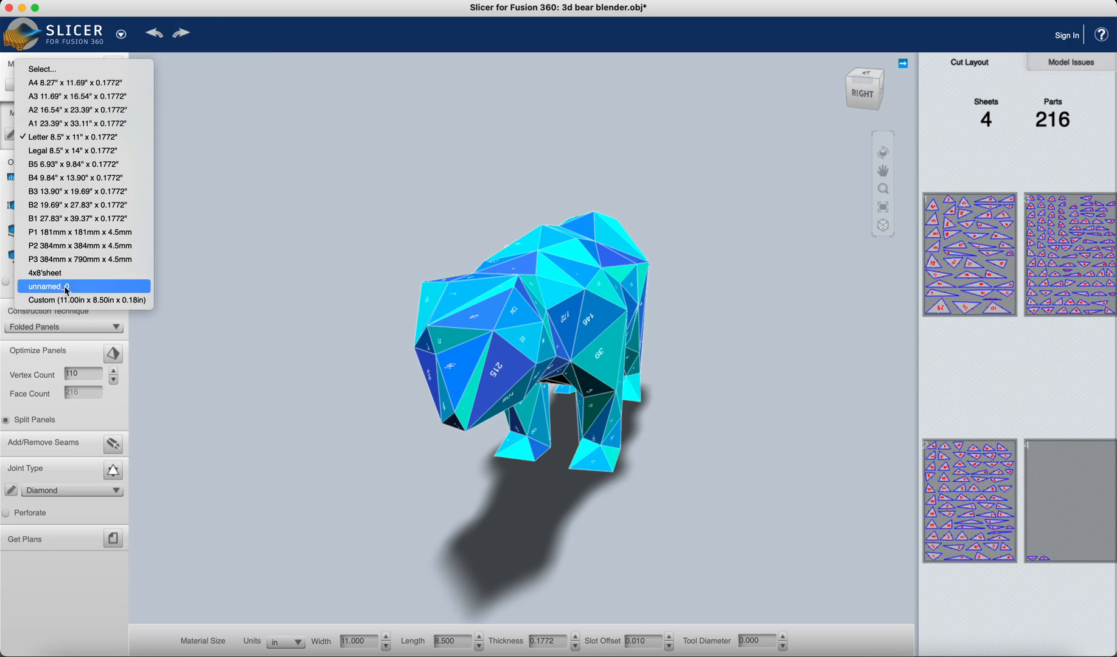
Apply the unnamed_0 48 x 96 inch preset as the bear's sheet material
{"action": "left_click", "coordinate": [82, 286]}
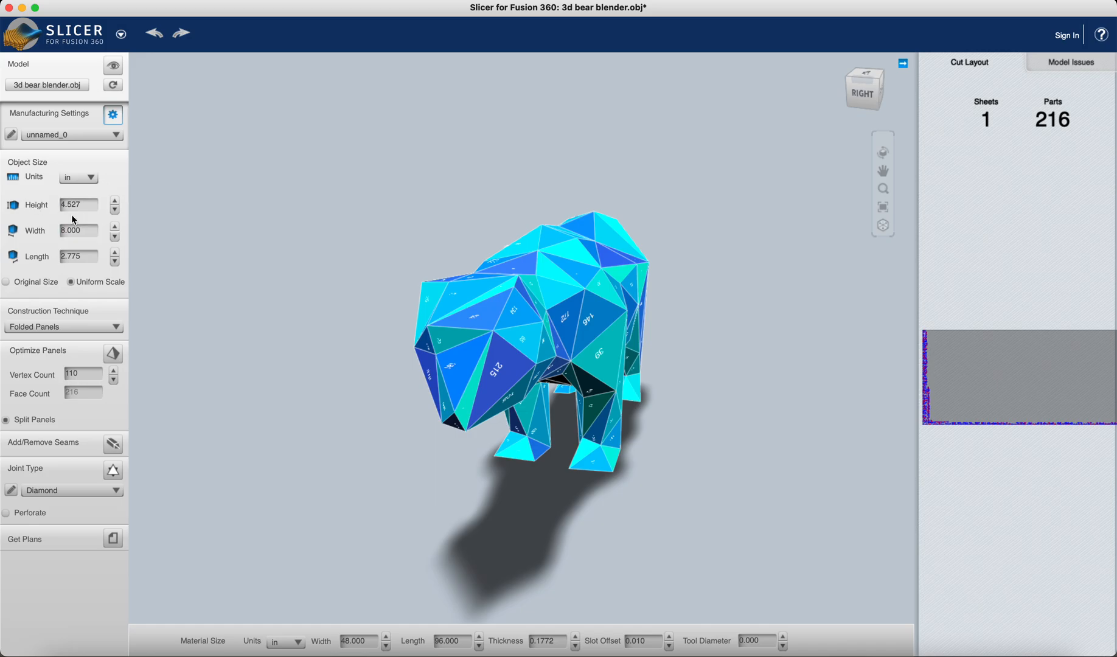
{"action": "mouse_move", "coordinate": [71, 220]}
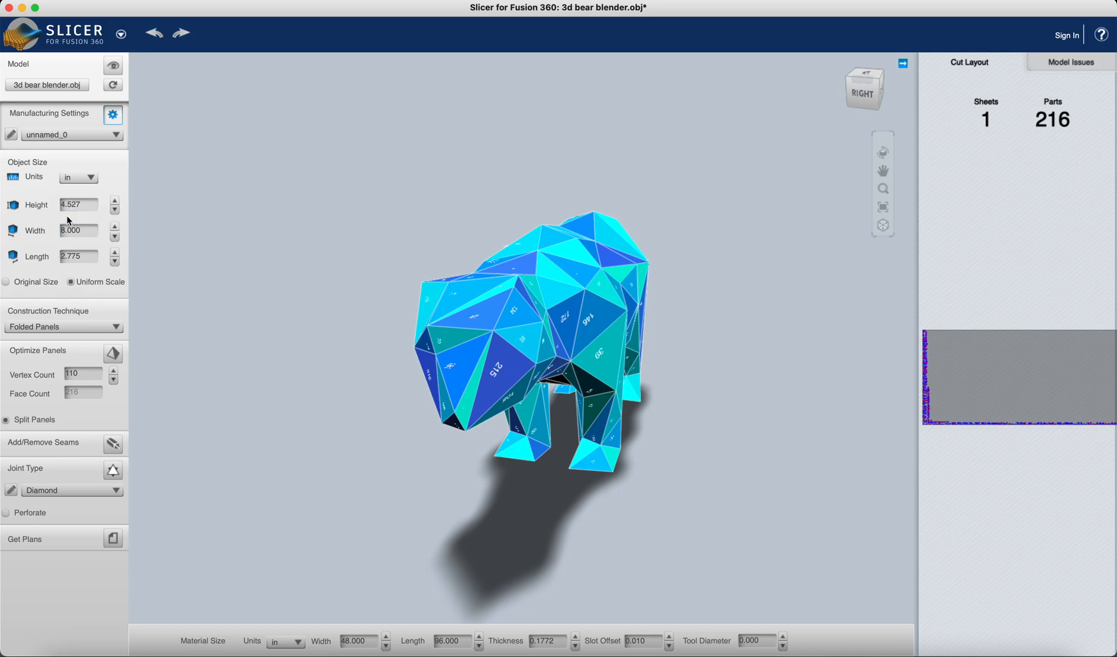
{"action": "mouse_move", "coordinate": [668, 353]}
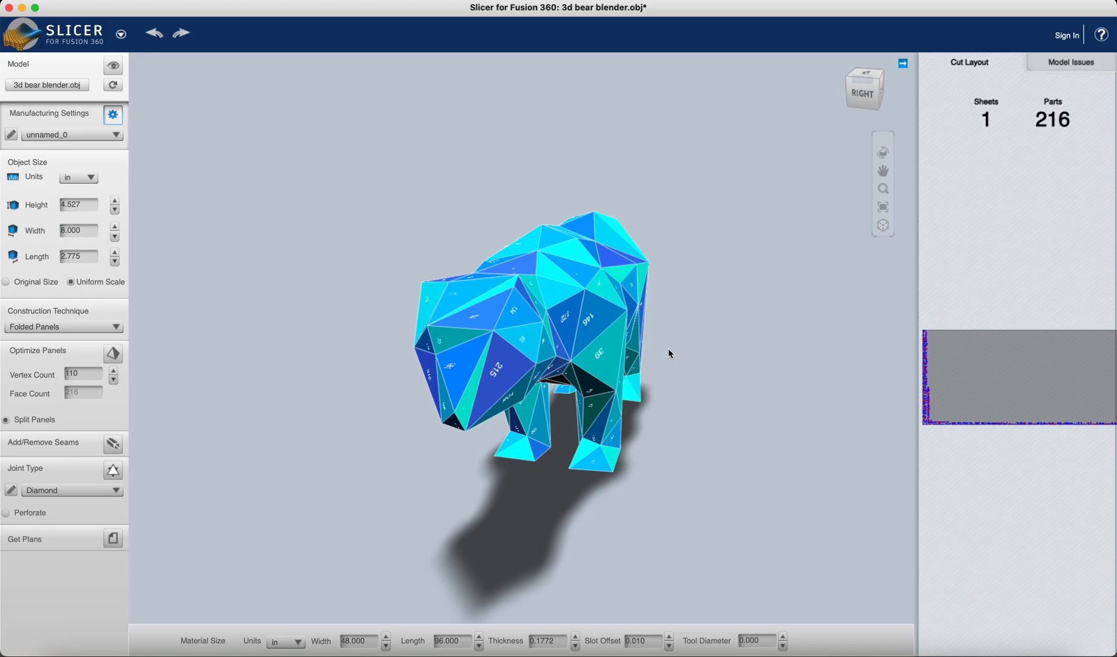
{"action": "mouse_move", "coordinate": [1041, 426]}
{"action": "type", "text": "45.000"}
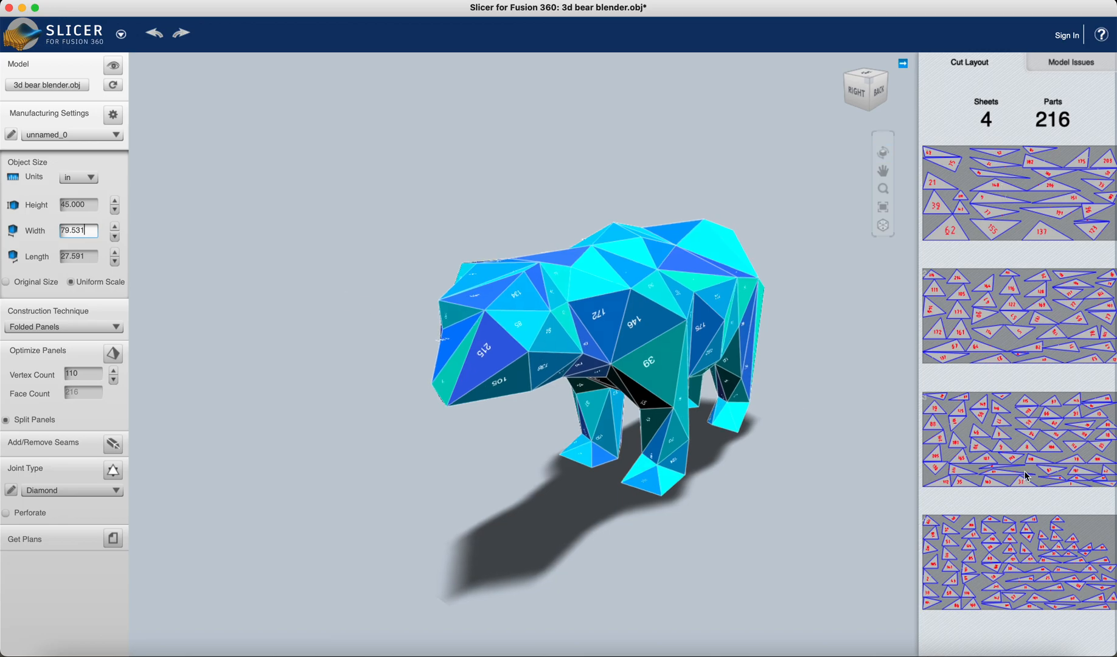
{"action": "mouse_move", "coordinate": [289, 373]}
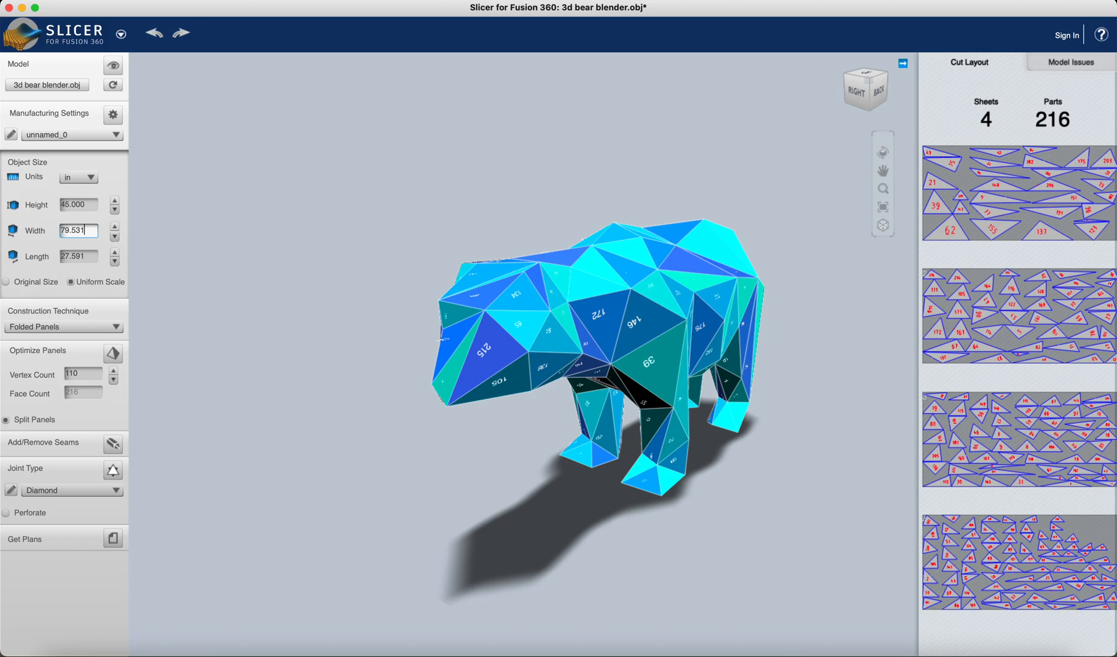
{"action": "mouse_move", "coordinate": [45, 379]}
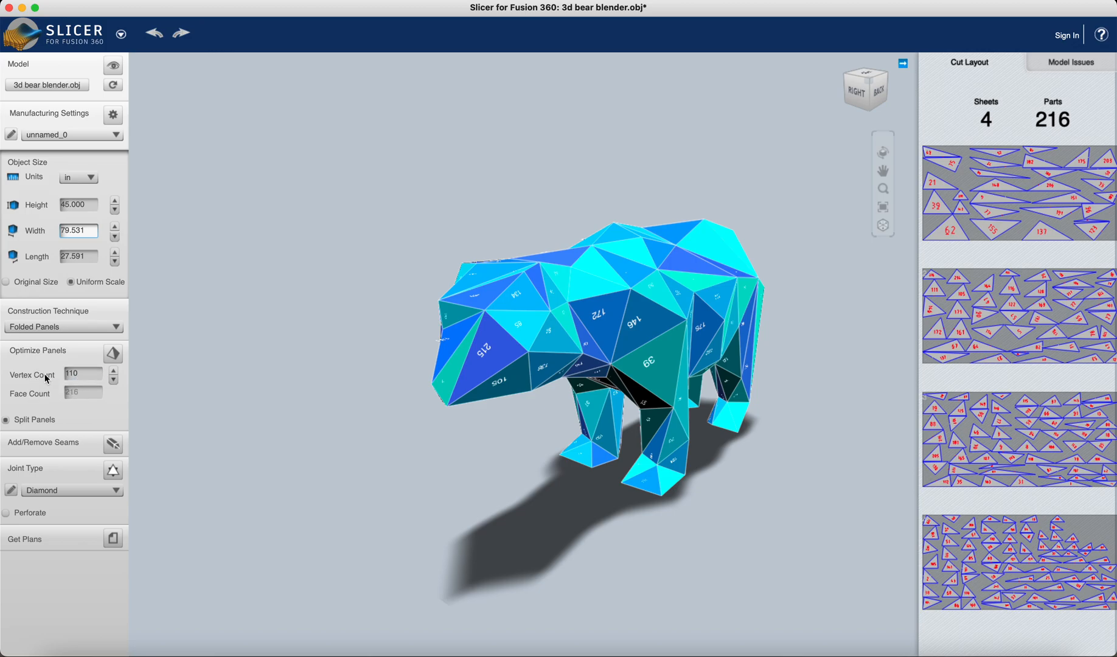
{"action": "mouse_move", "coordinate": [32, 384]}
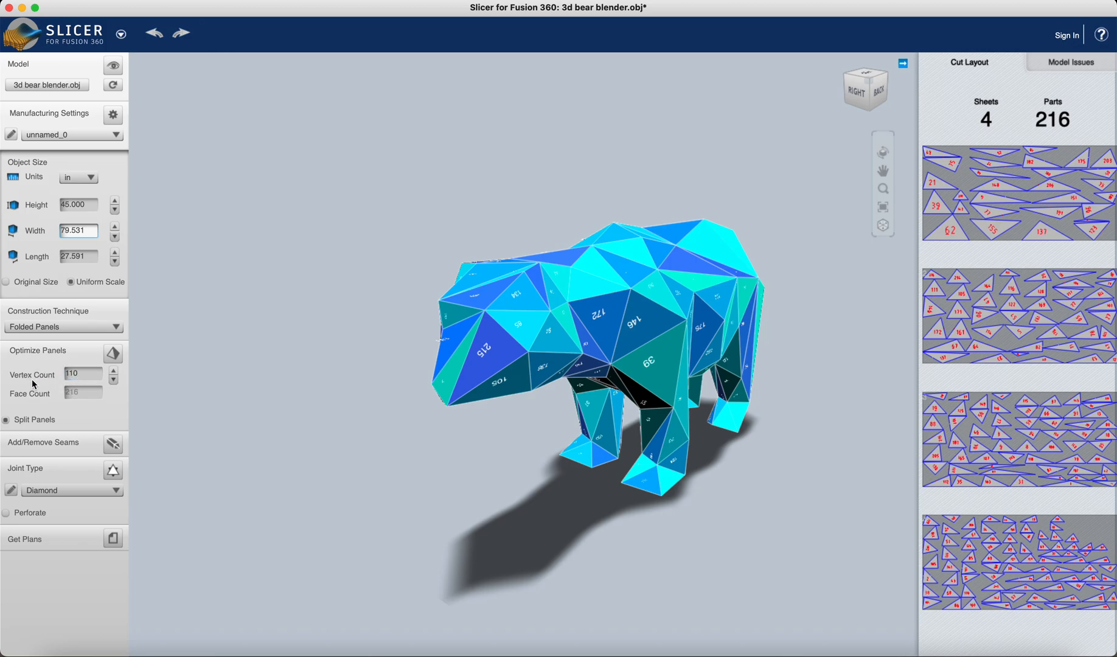
{"action": "left_click", "coordinate": [84, 374]}
{"action": "type", "text": "500"}
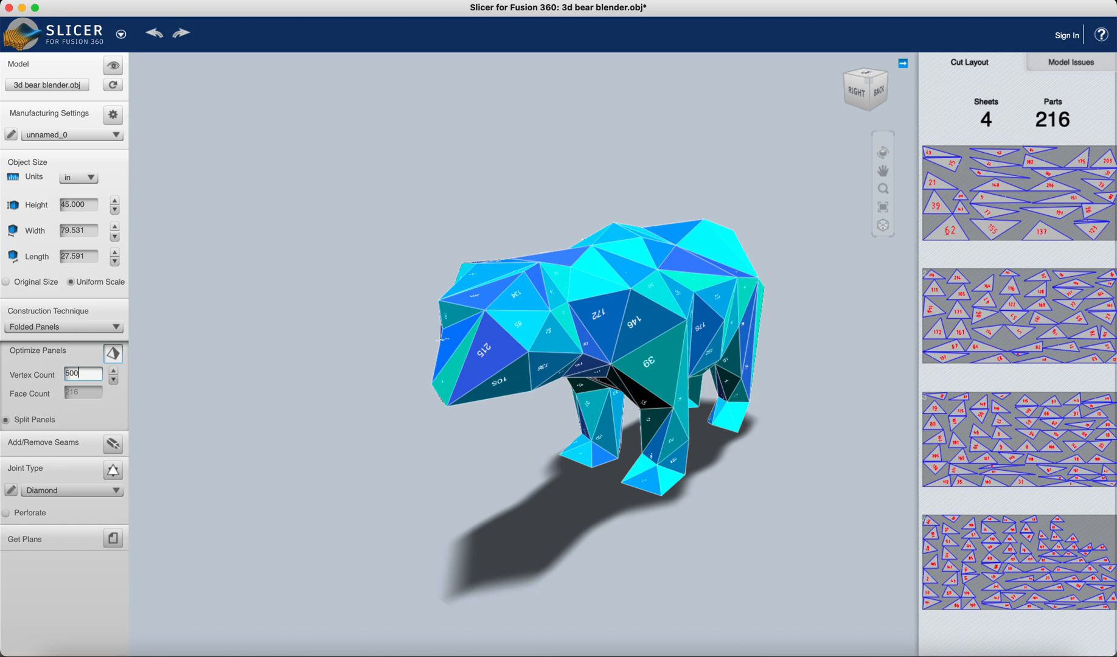
{"action": "mouse_move", "coordinate": [297, 450]}
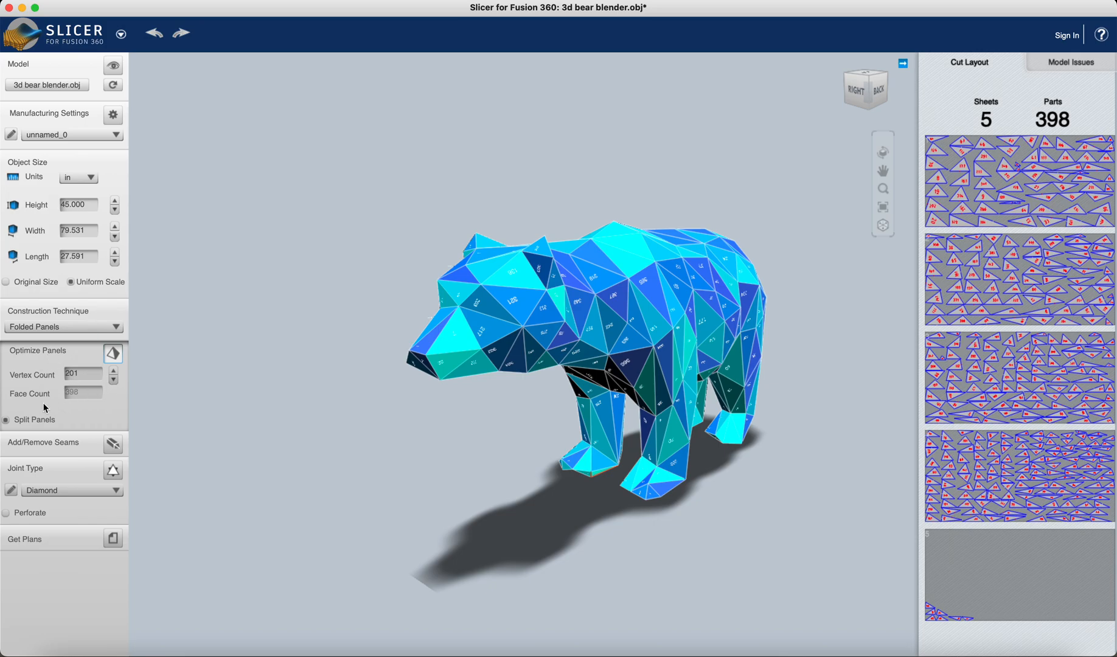
{"action": "mouse_move", "coordinate": [780, 563]}
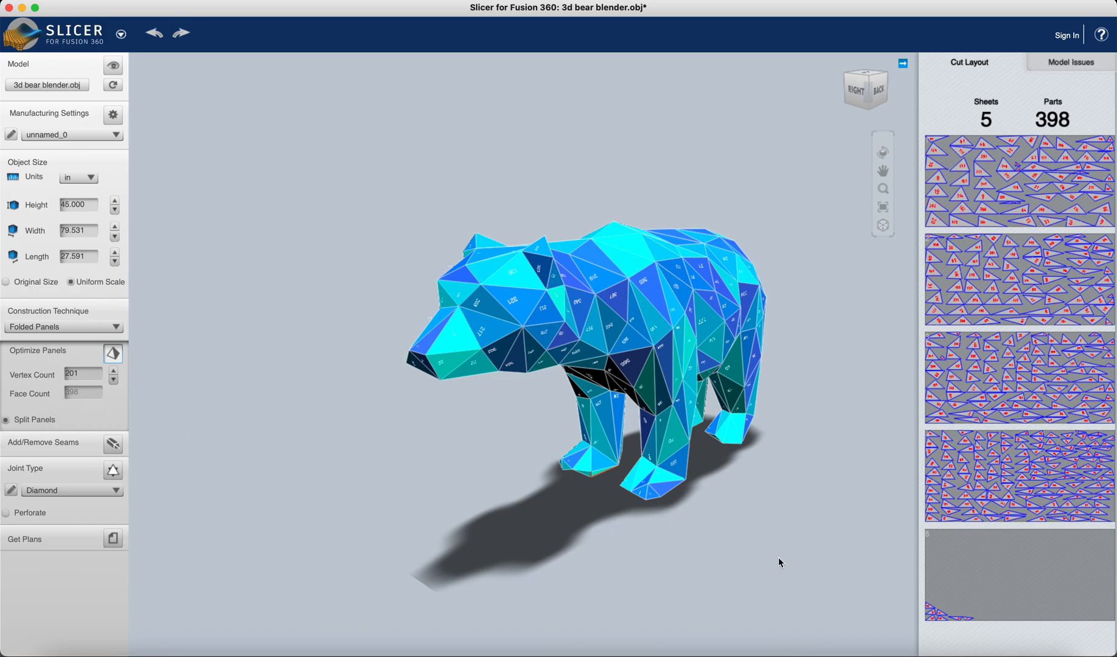
{"action": "triple_click", "coordinate": [78, 374]}
{"action": "type", "text": "190"}
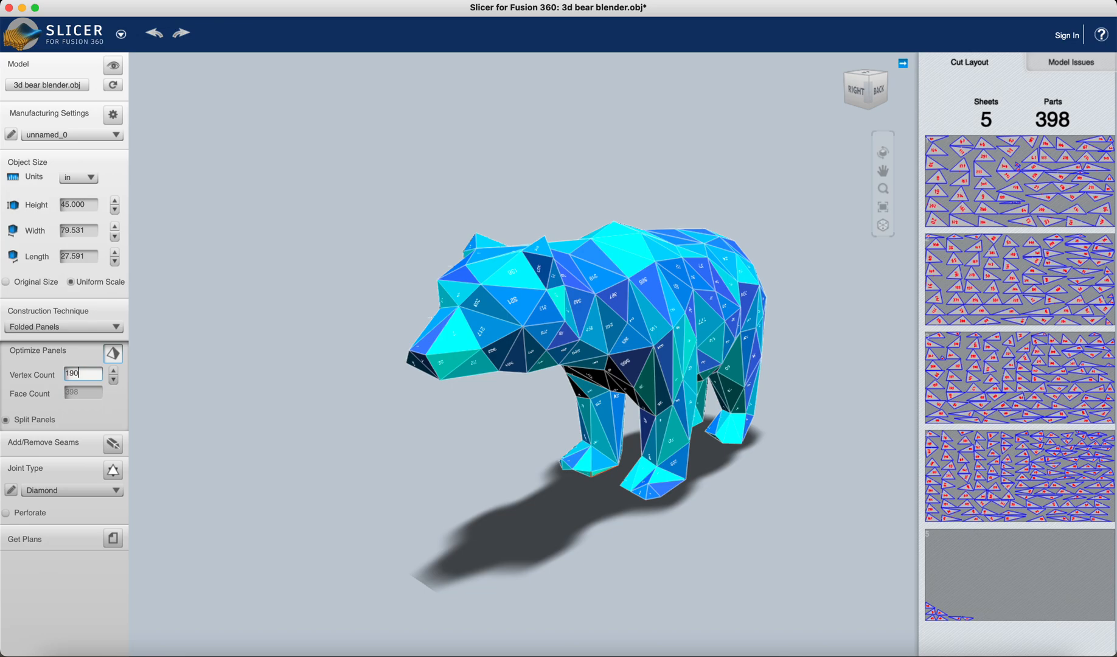
{"action": "left_click", "coordinate": [112, 353]}
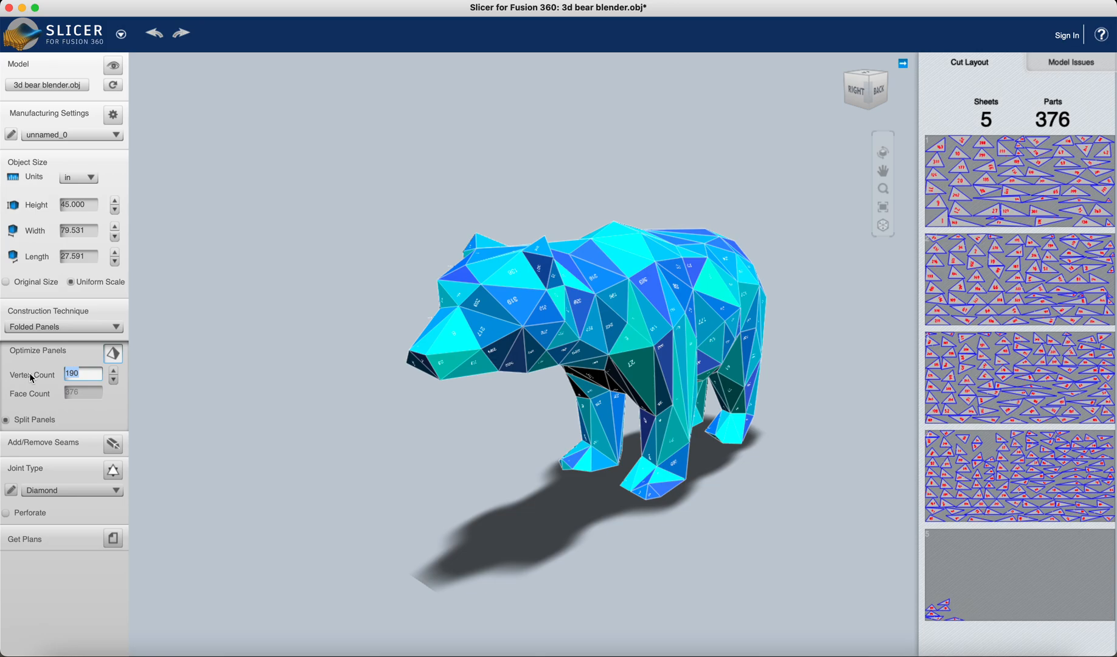
{"action": "type", "text": "170"}
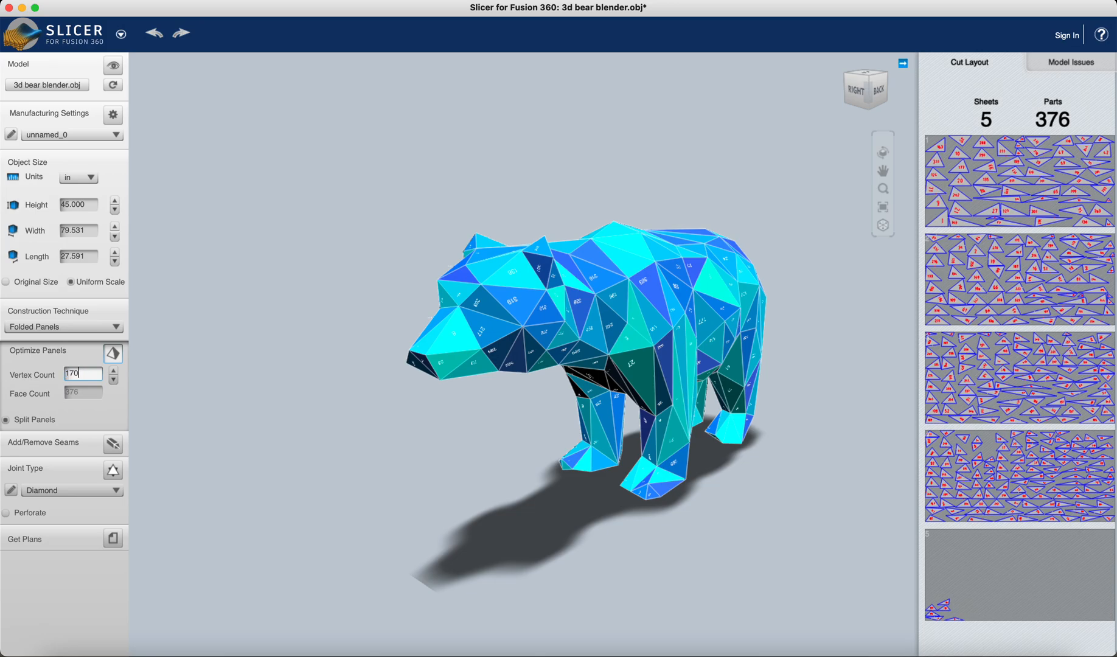
{"action": "left_click", "coordinate": [112, 353]}
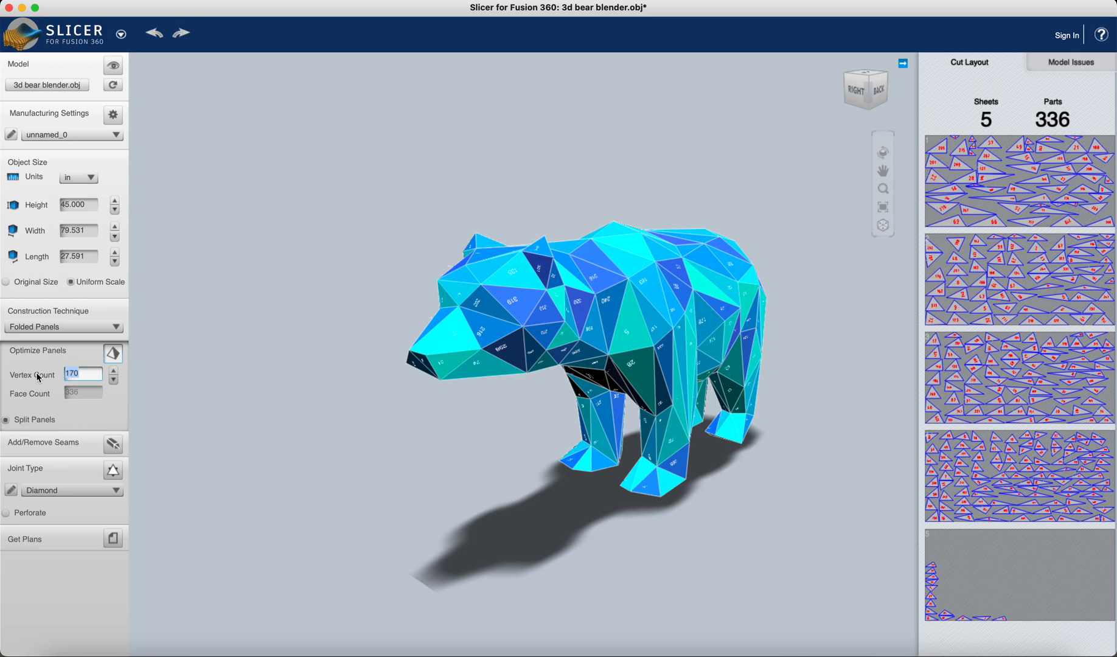
{"action": "type", "text": "20"}
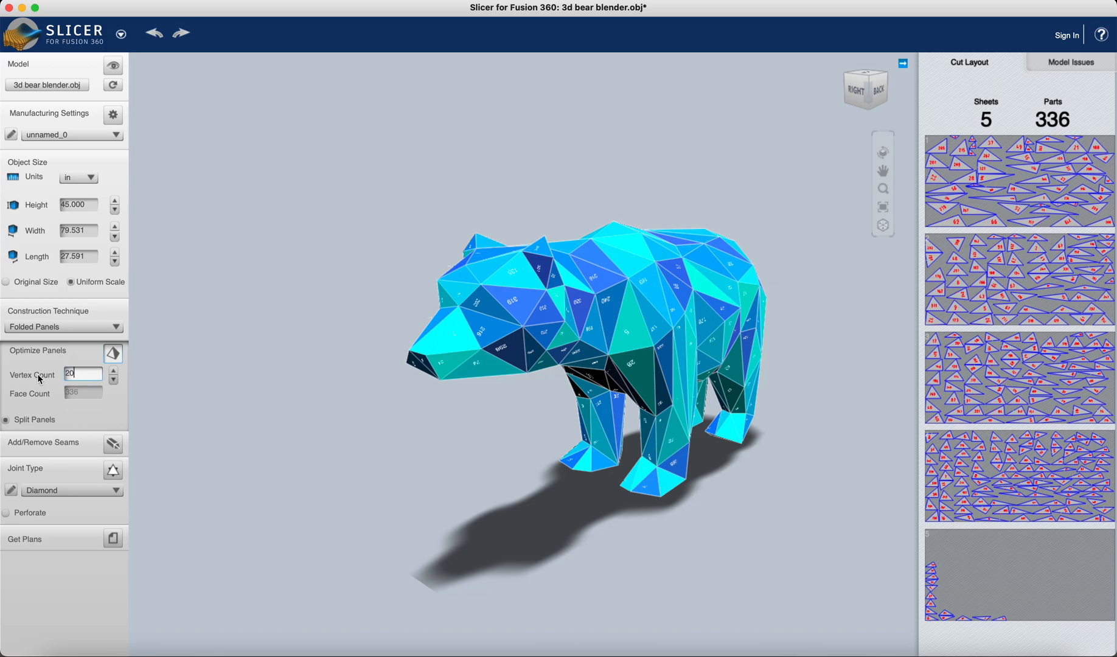
{"action": "type", "text": "201"}
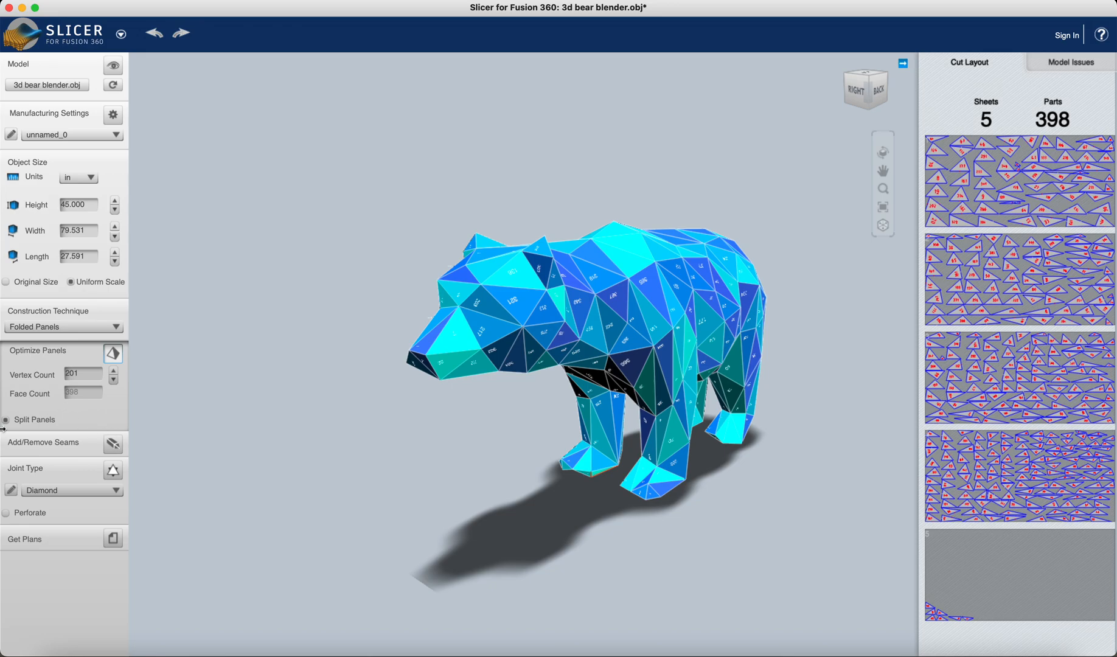
{"action": "mouse_move", "coordinate": [116, 414]}
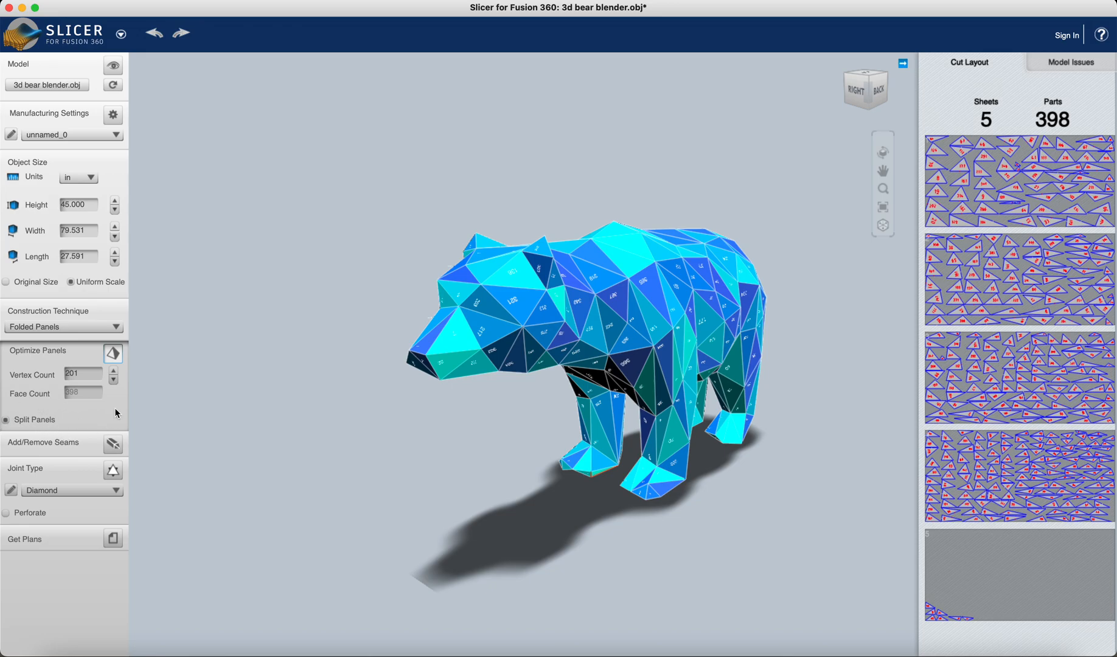
{"action": "mouse_move", "coordinate": [14, 549]}
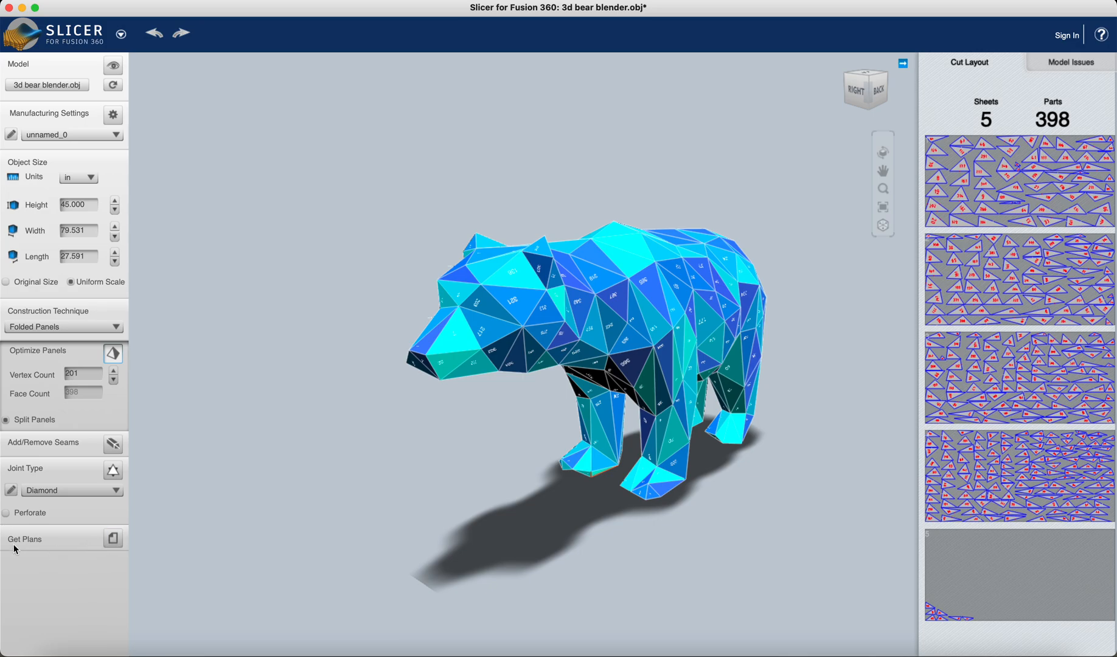
{"action": "mouse_move", "coordinate": [922, 327]}
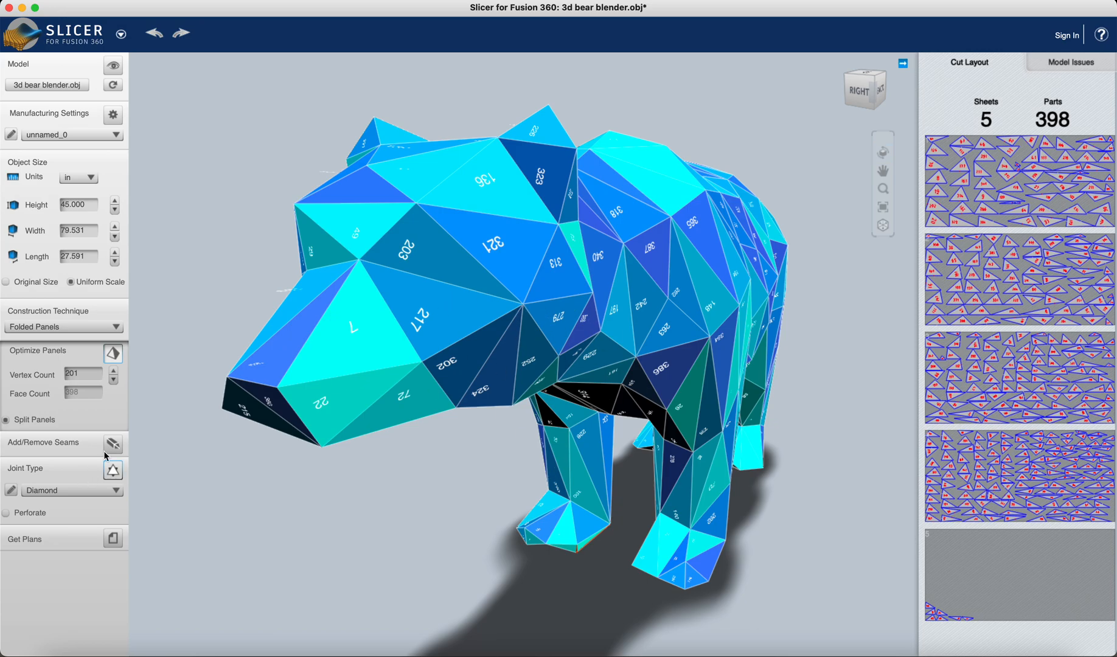
{"action": "mouse_move", "coordinate": [84, 545]}
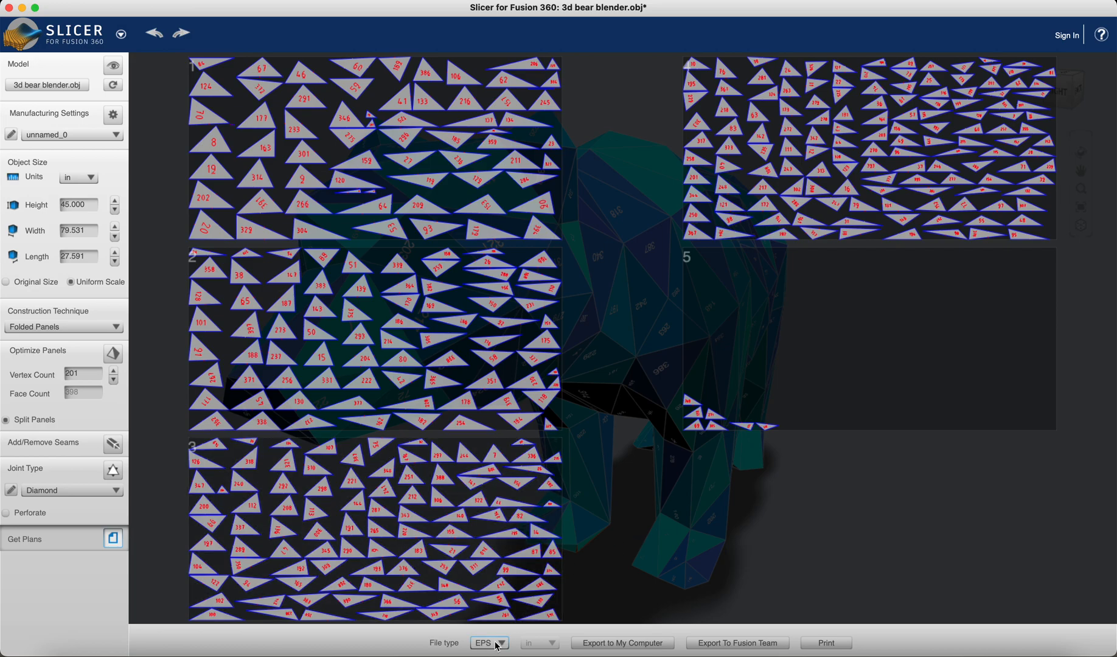
Set the export file type for the five cutting sheets to DXF
{"action": "left_click", "coordinate": [489, 642]}
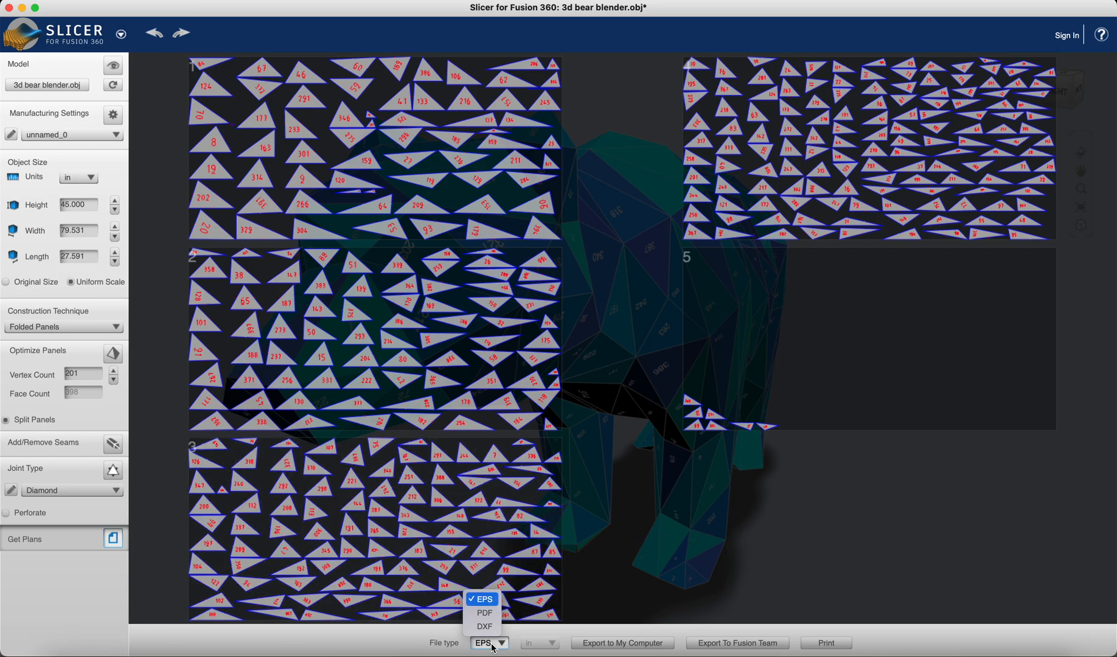
{"action": "mouse_move", "coordinate": [484, 627]}
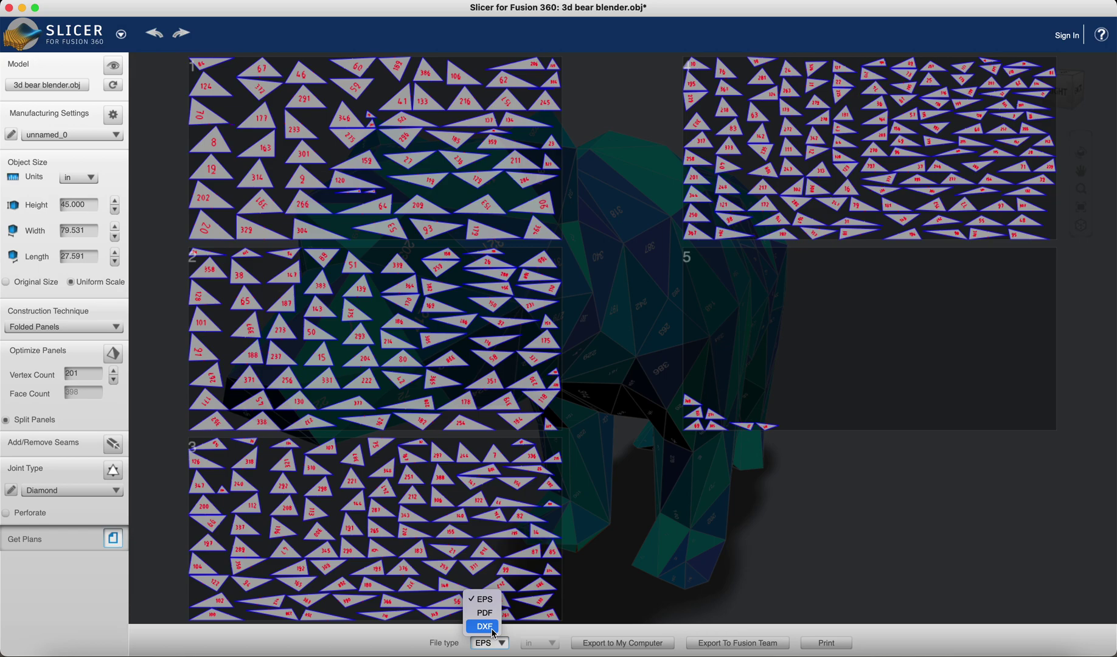
{"action": "mouse_move", "coordinate": [490, 633]}
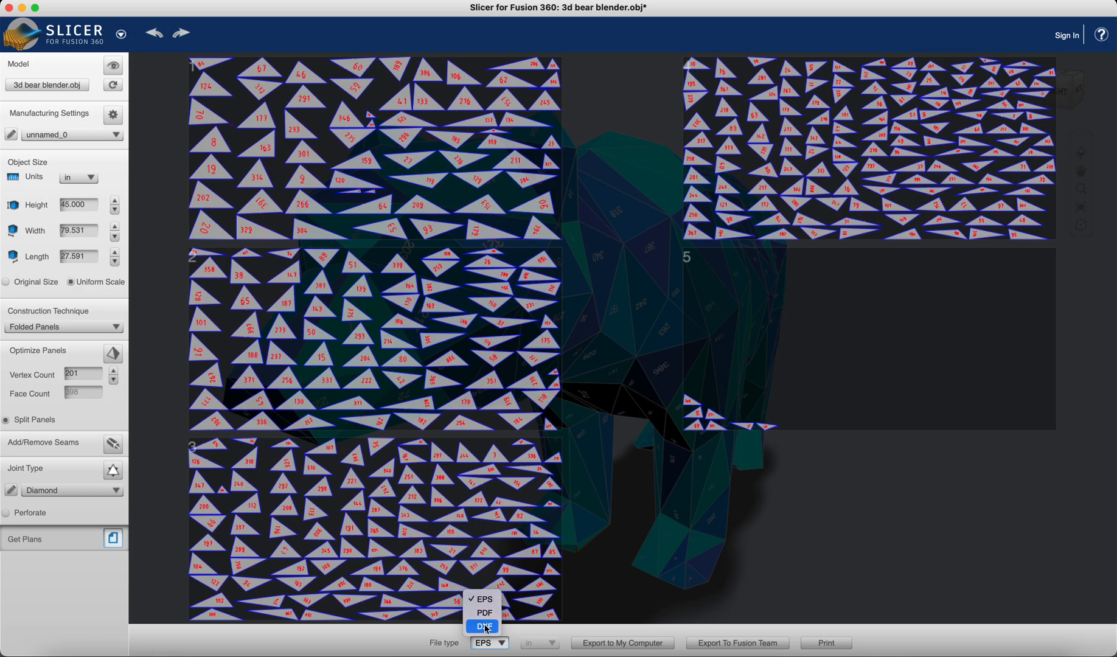
{"action": "left_click", "coordinate": [487, 627]}
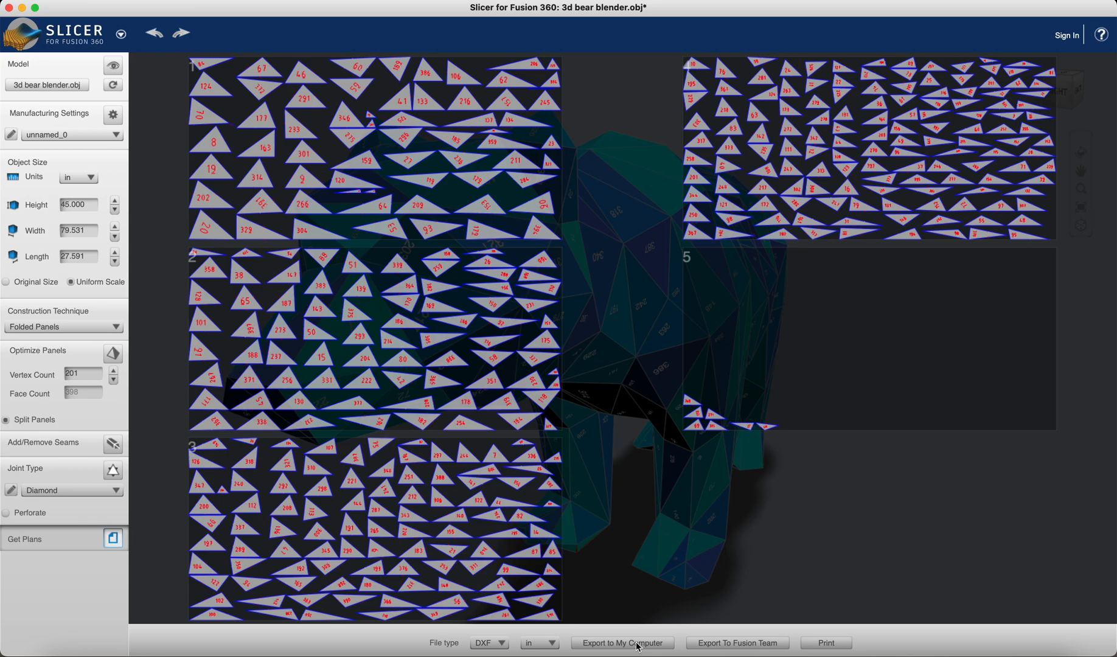
{"action": "mouse_move", "coordinate": [709, 480]}
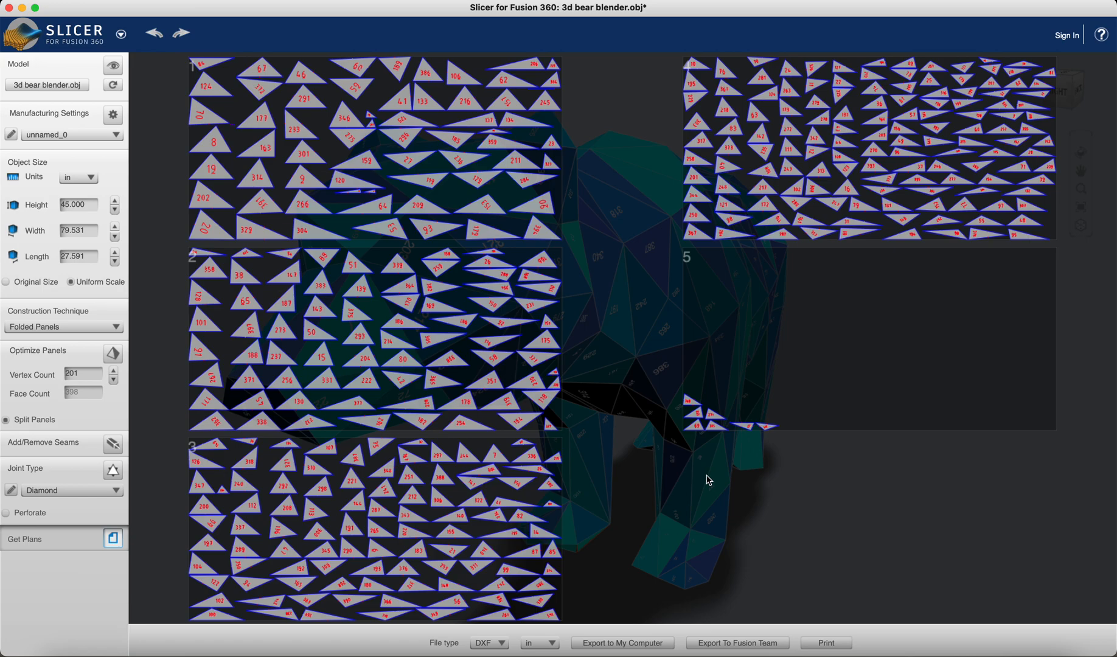
{"action": "mouse_move", "coordinate": [655, 506]}
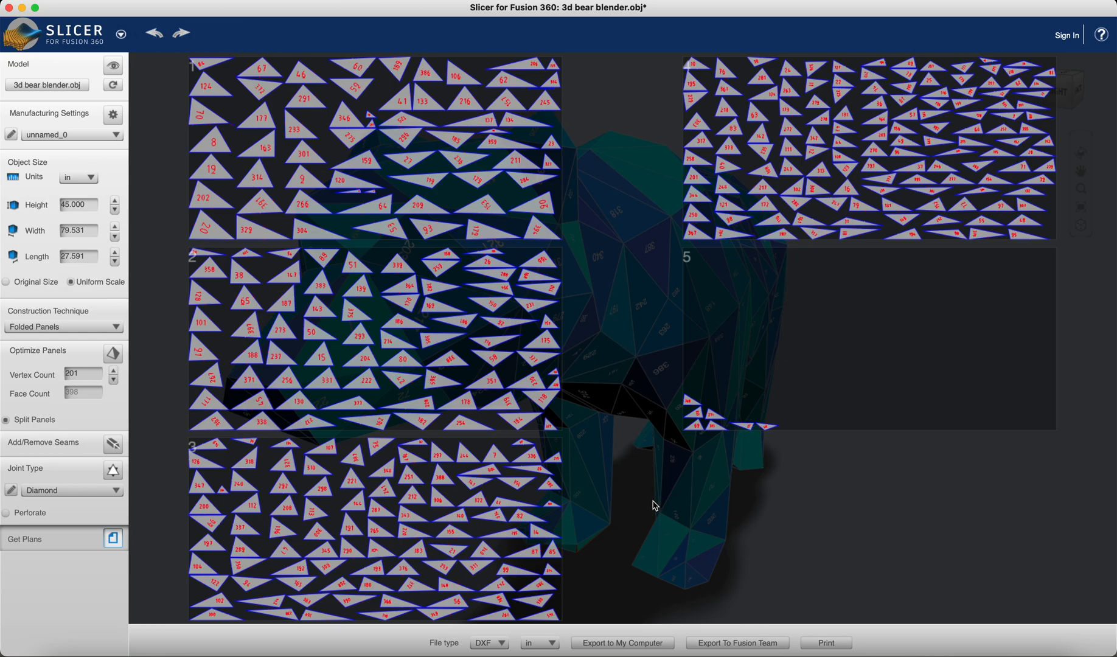
{"action": "mouse_move", "coordinate": [614, 353]}
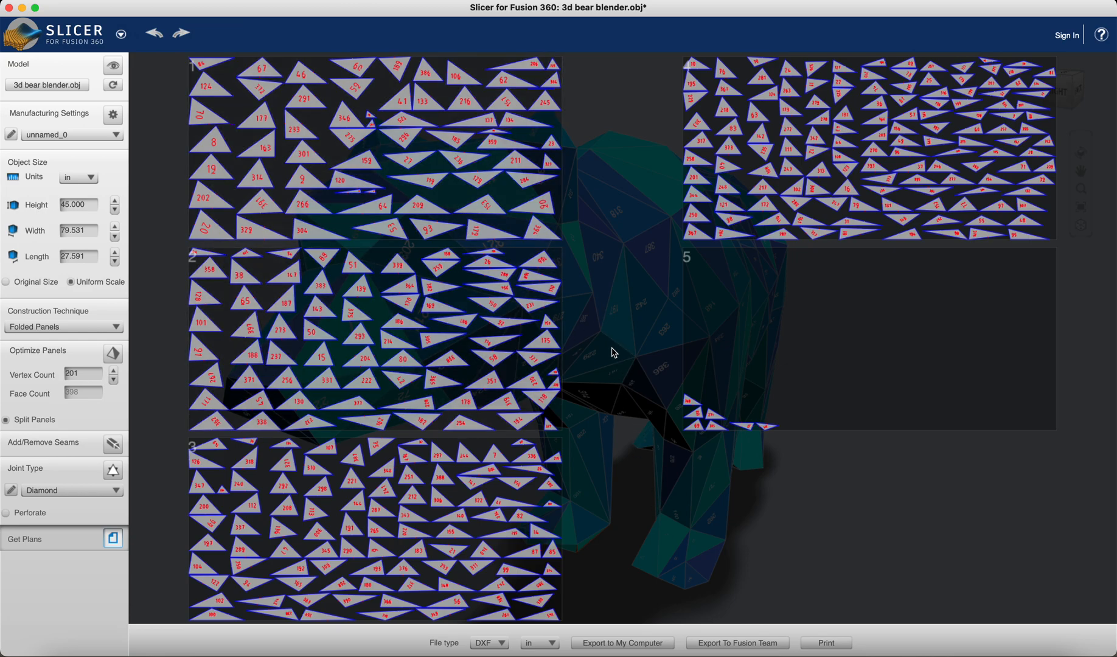
{"action": "mouse_move", "coordinate": [614, 352]}
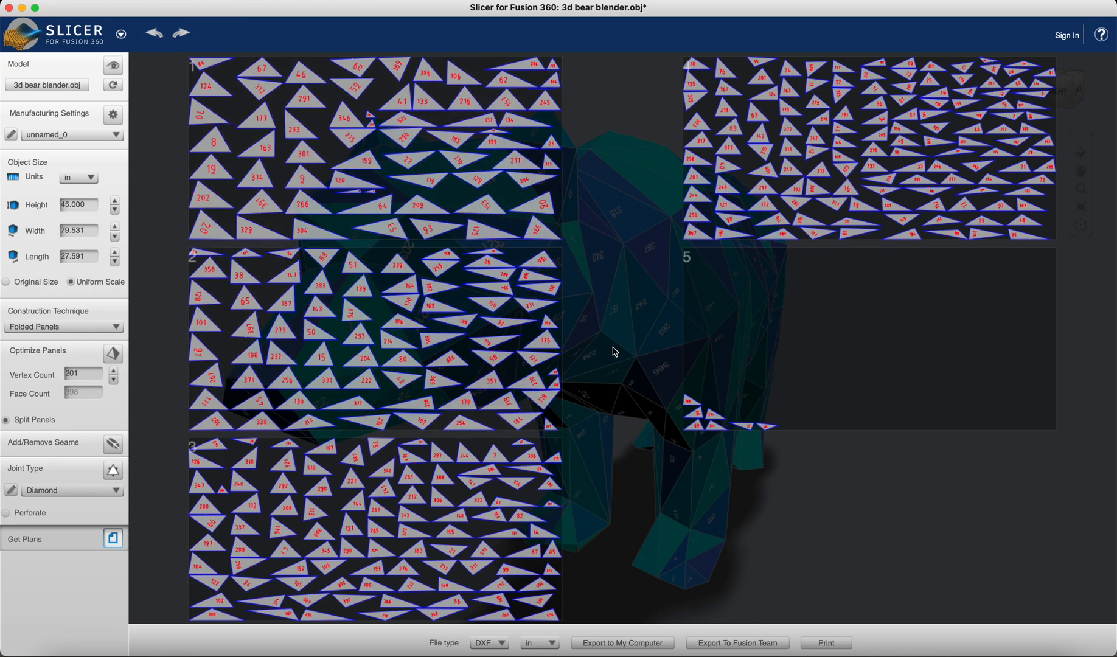